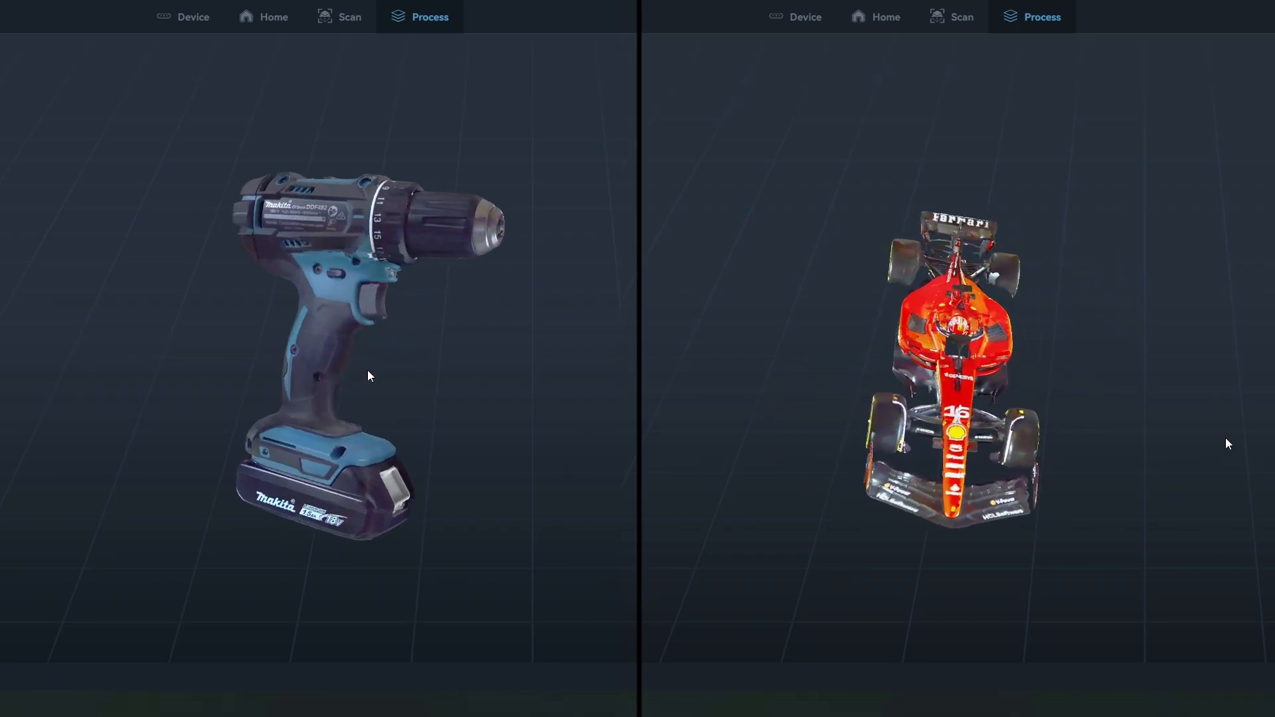
- Page through and close the Get Started guide, then start and cancel scanner calibration
{"action": "left_click", "coordinate": [874, 16]}
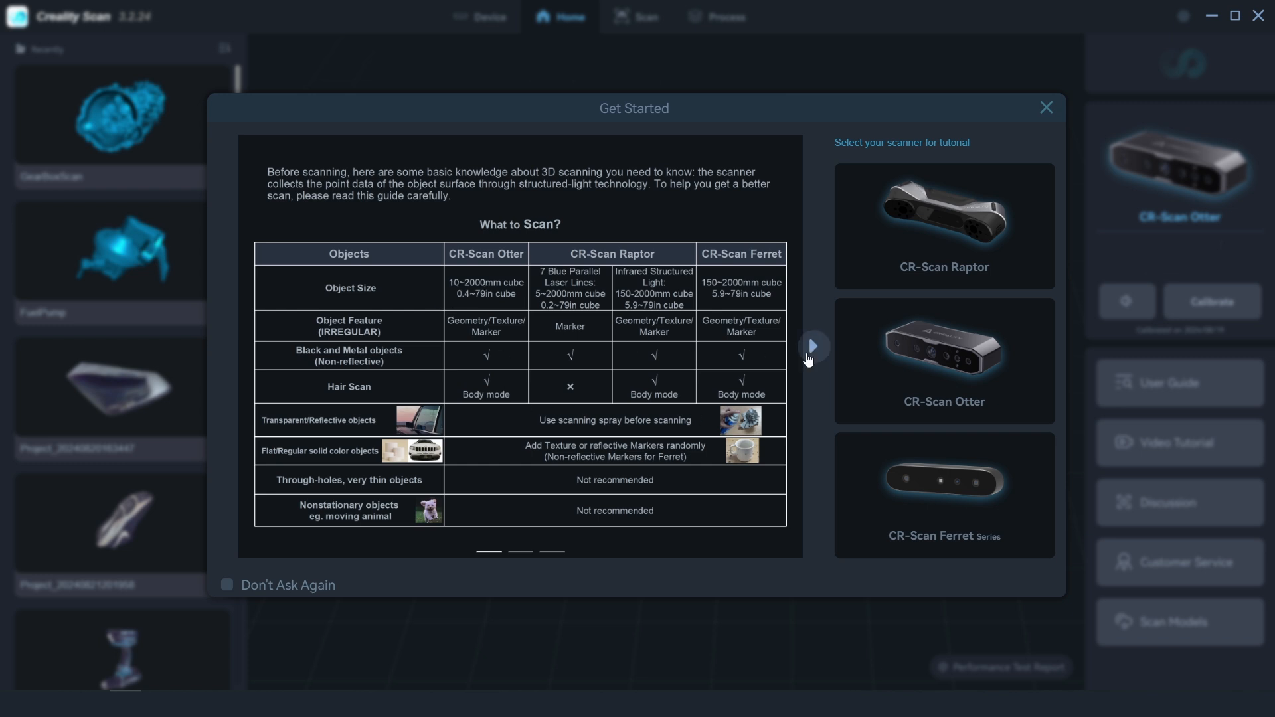
{"action": "left_click", "coordinate": [811, 346]}
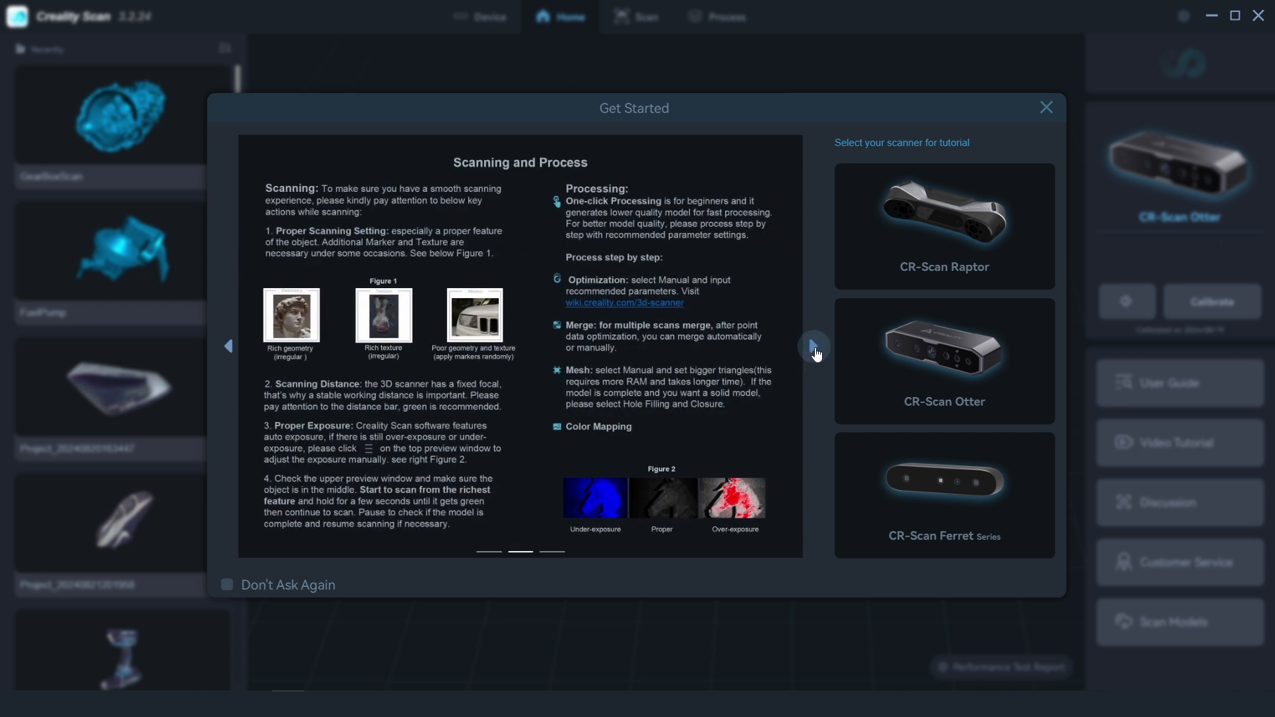
{"action": "left_click", "coordinate": [943, 360]}
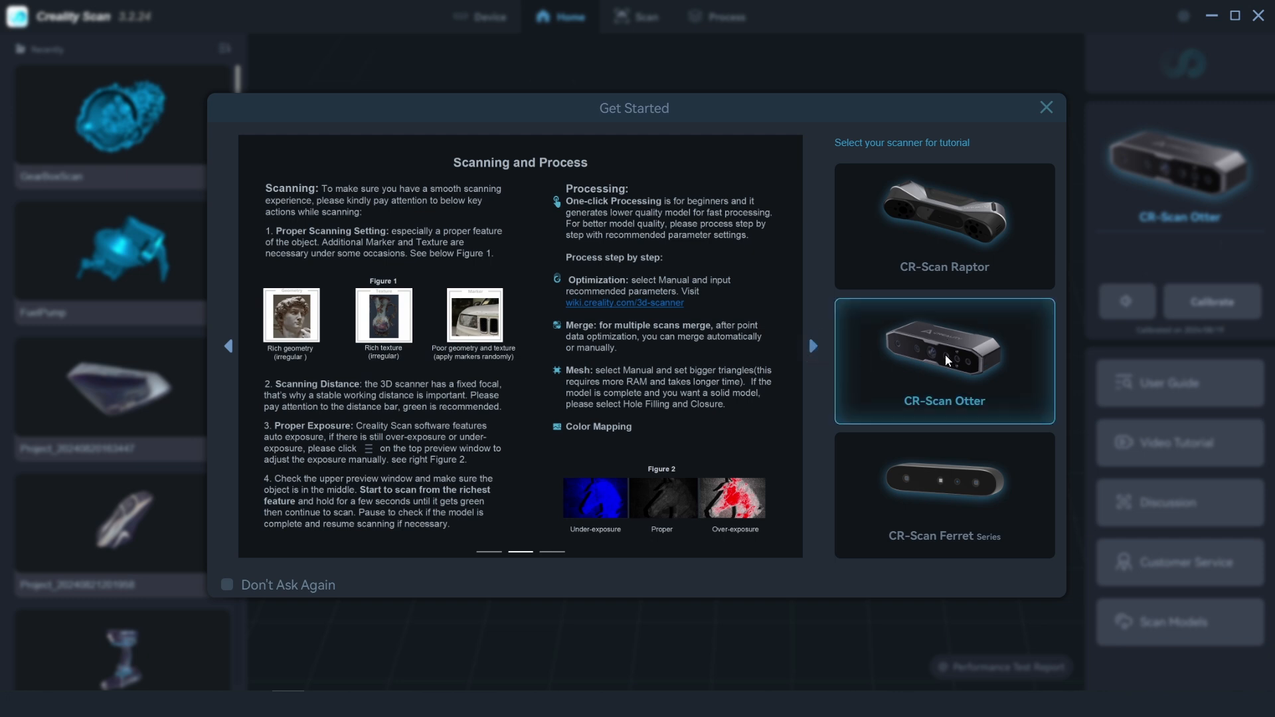
{"action": "mouse_move", "coordinate": [1000, 376]}
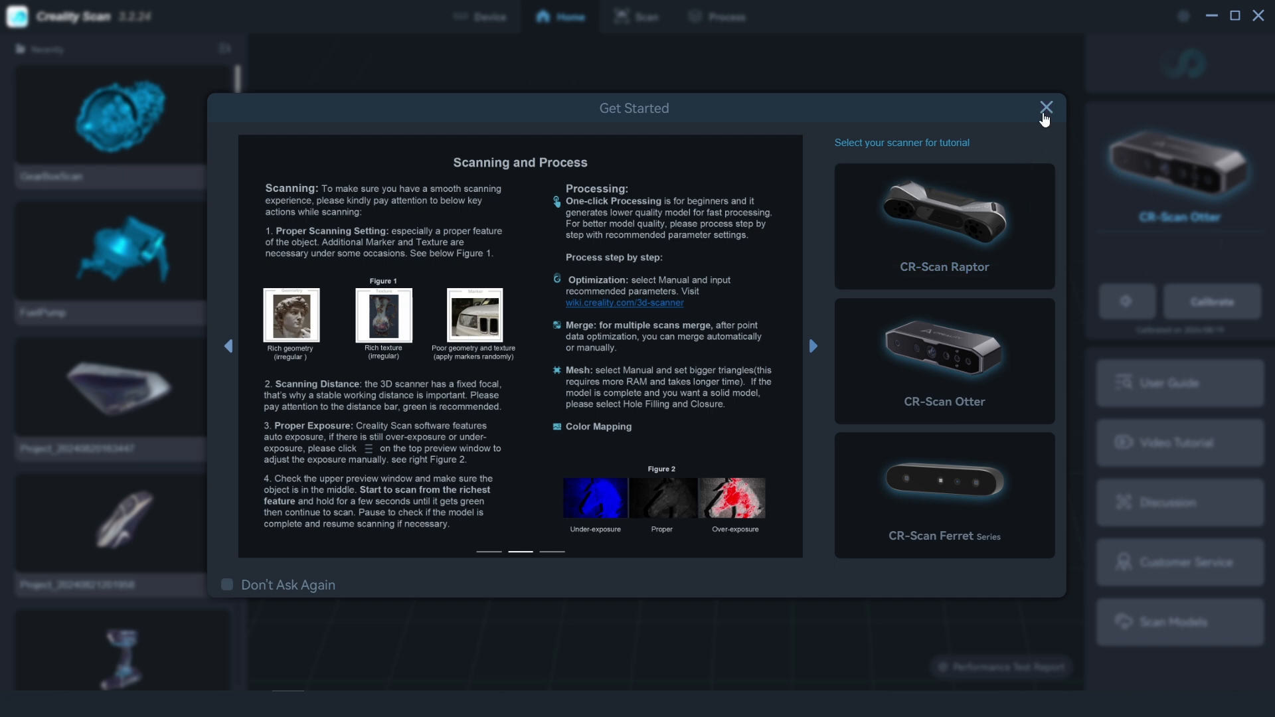
{"action": "left_click", "coordinate": [1045, 107]}
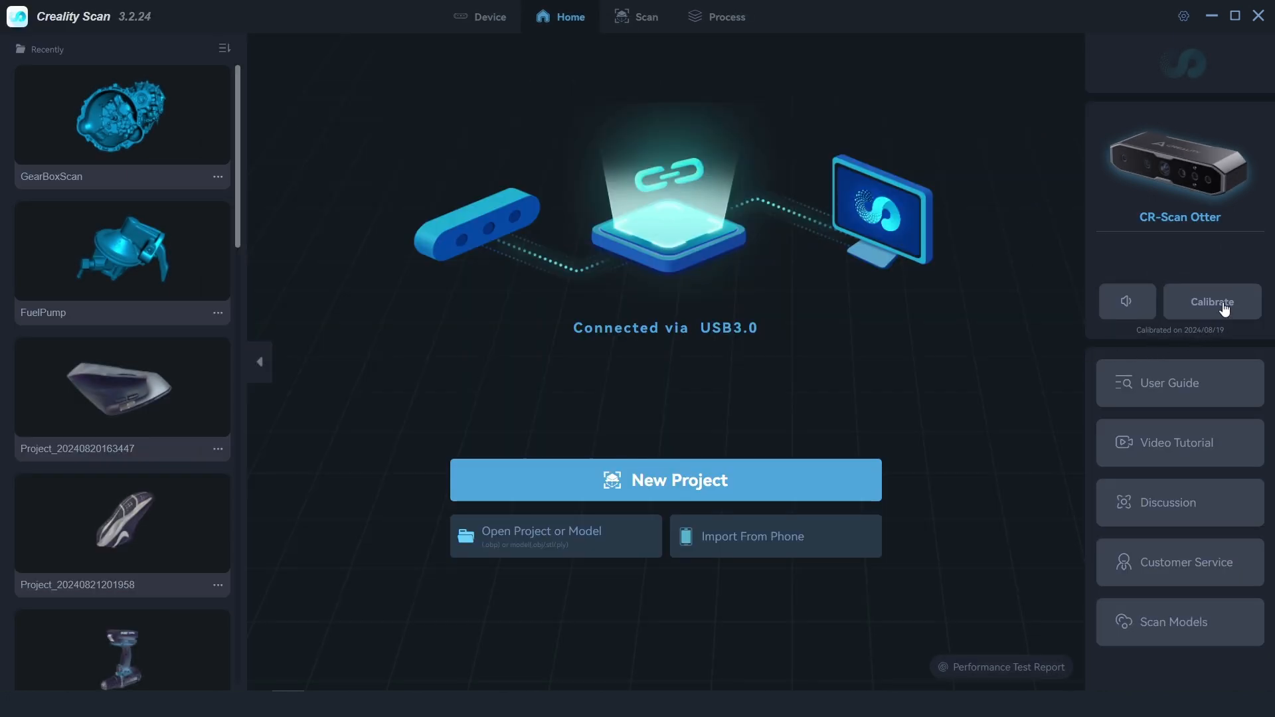
{"action": "left_click", "coordinate": [1211, 302]}
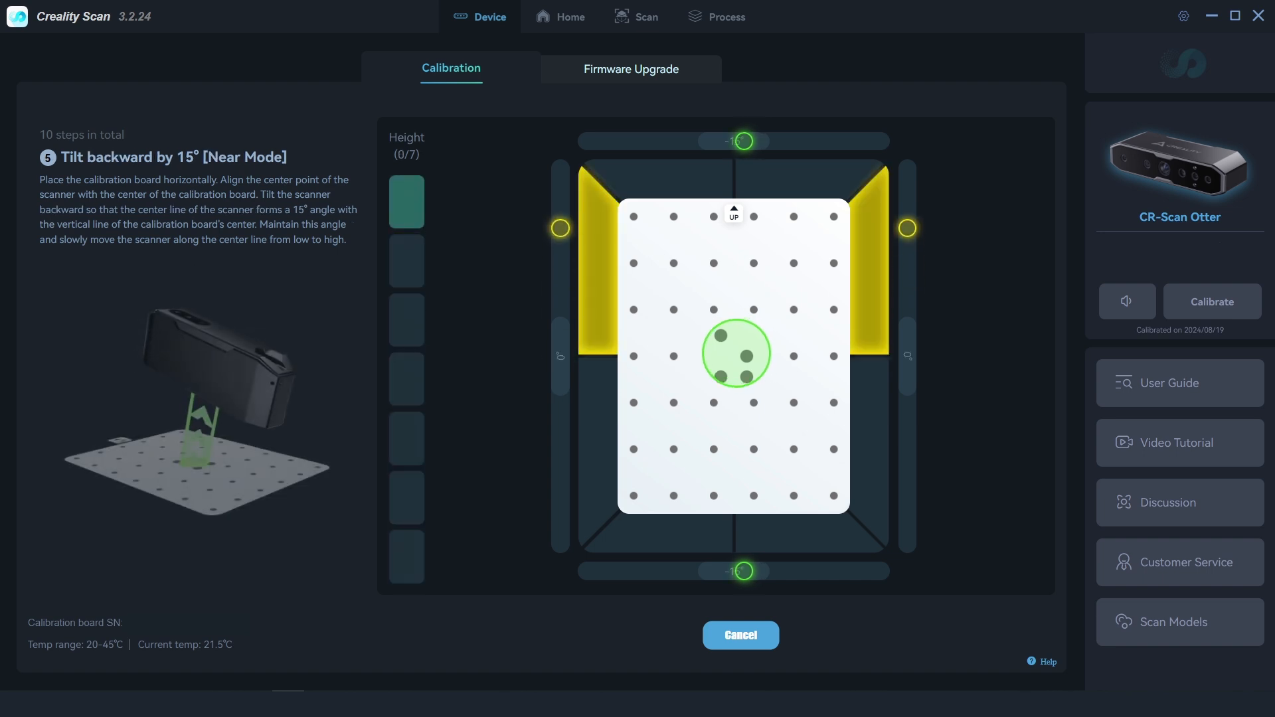
{"action": "left_click", "coordinate": [569, 16]}
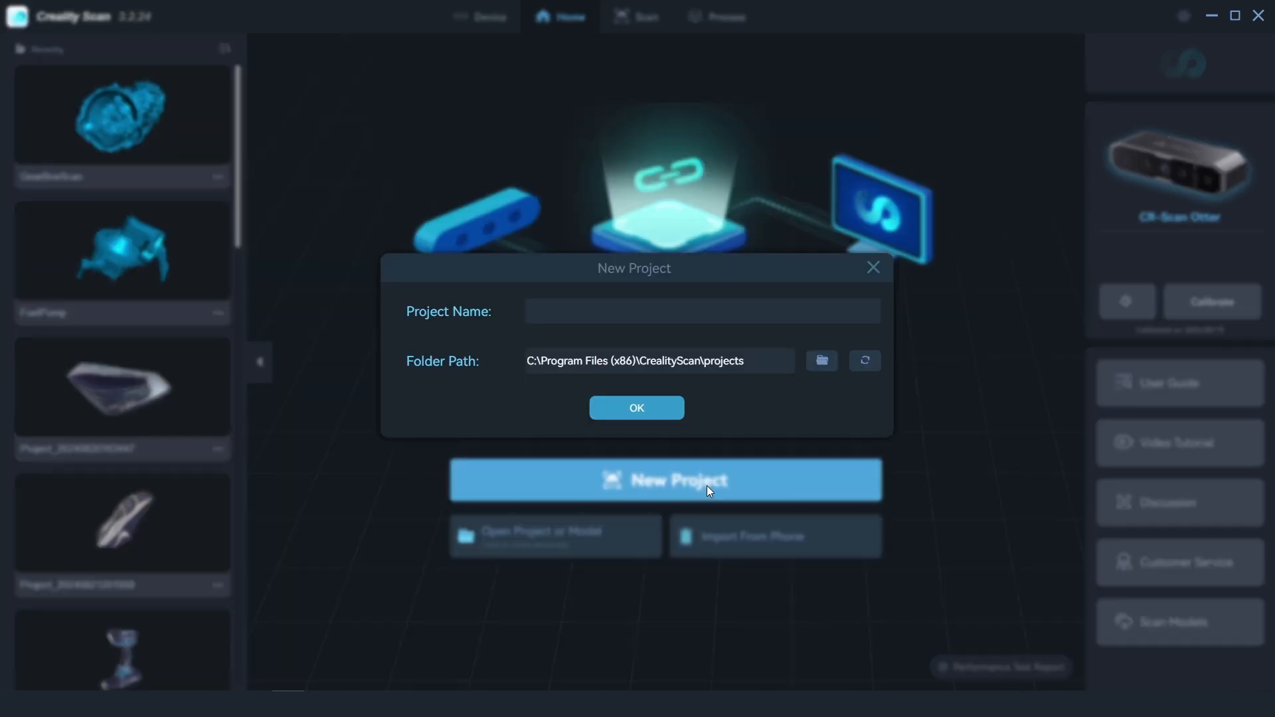
- Confirm a small, normal, geometry, Hi-Quality, no-turntable project and start scanning
{"action": "left_click", "coordinate": [636, 407]}
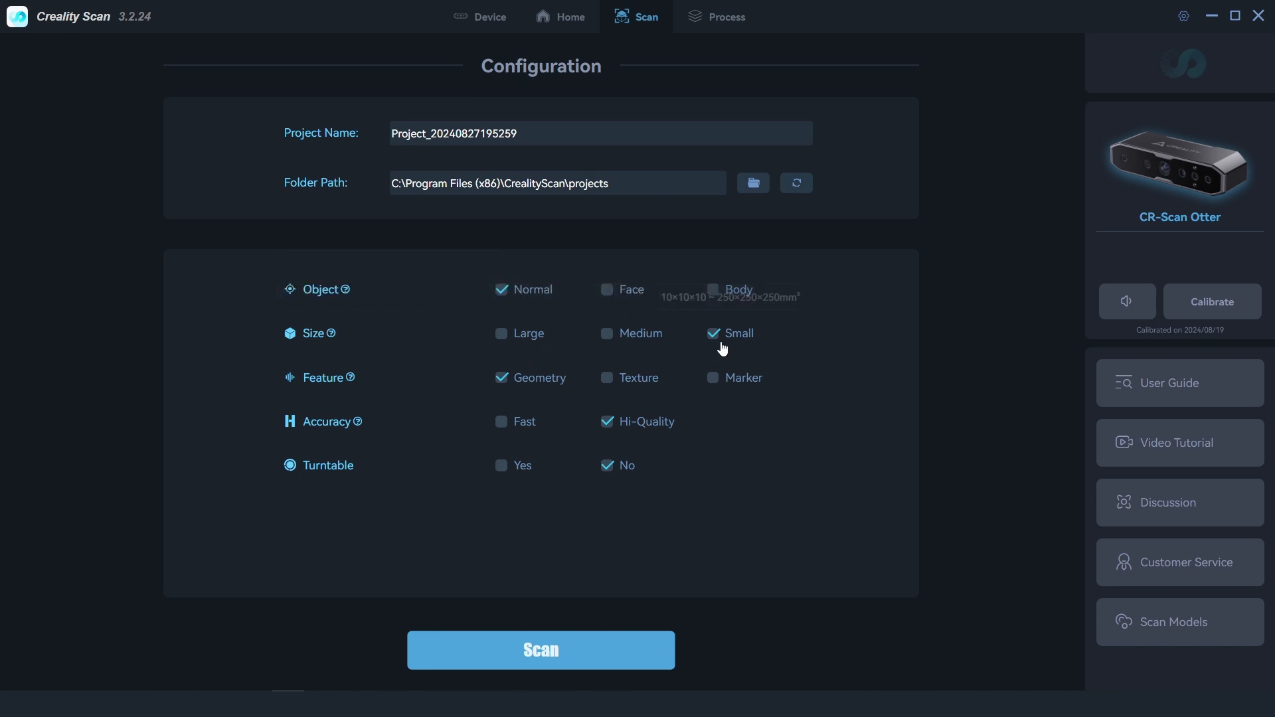
{"action": "mouse_move", "coordinate": [755, 386]}
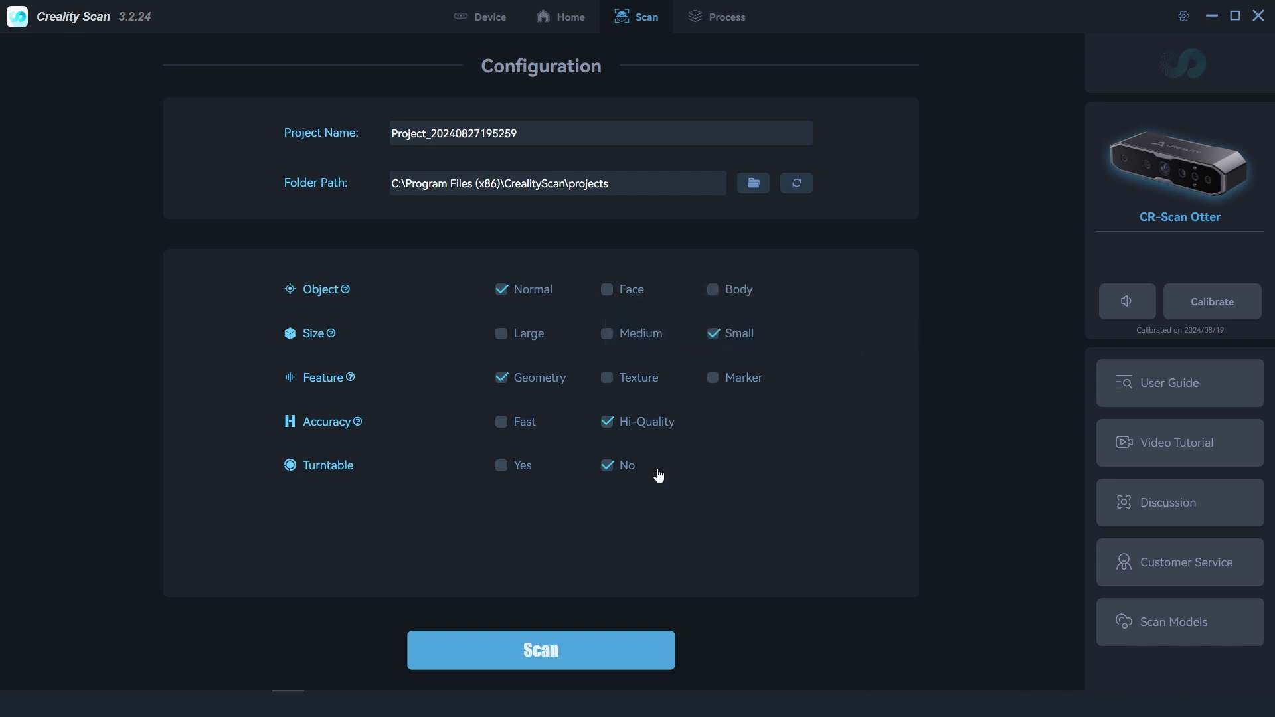
{"action": "left_click", "coordinate": [540, 649]}
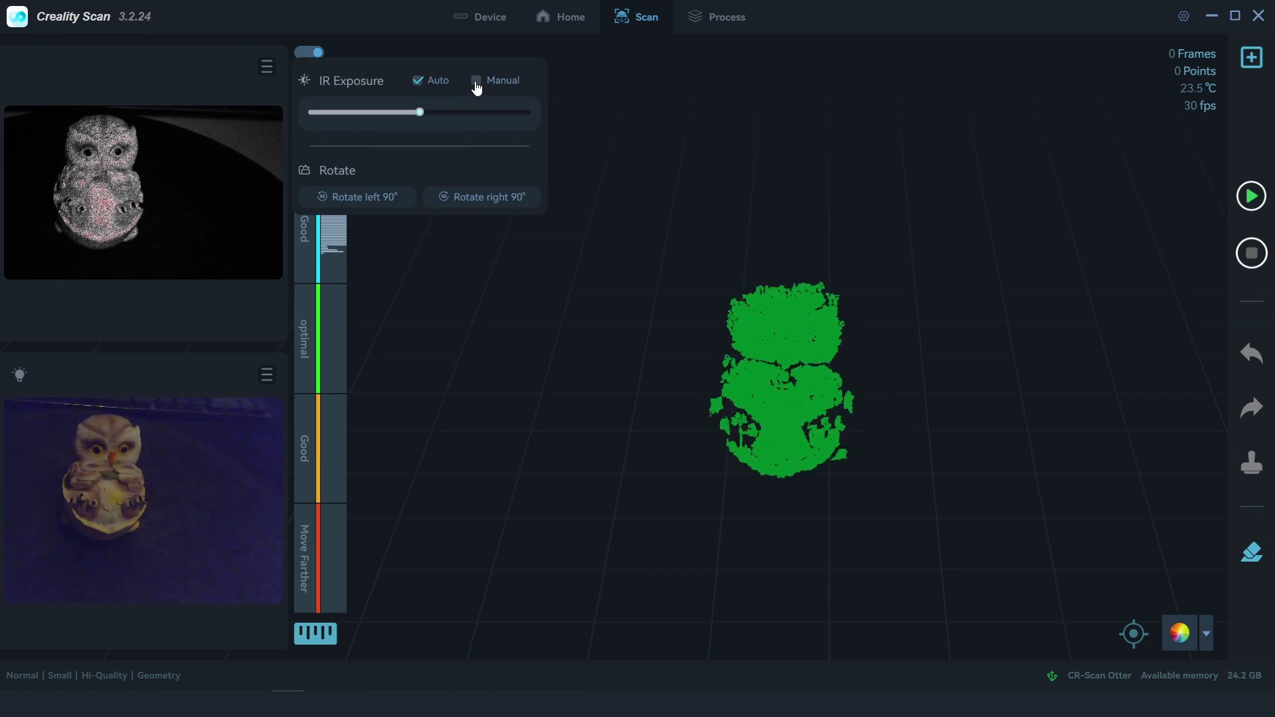
- Toggle IR exposure and the RGB flood light, rotate the preview 90°, and exclude the flat base
{"action": "left_click", "coordinate": [475, 80]}
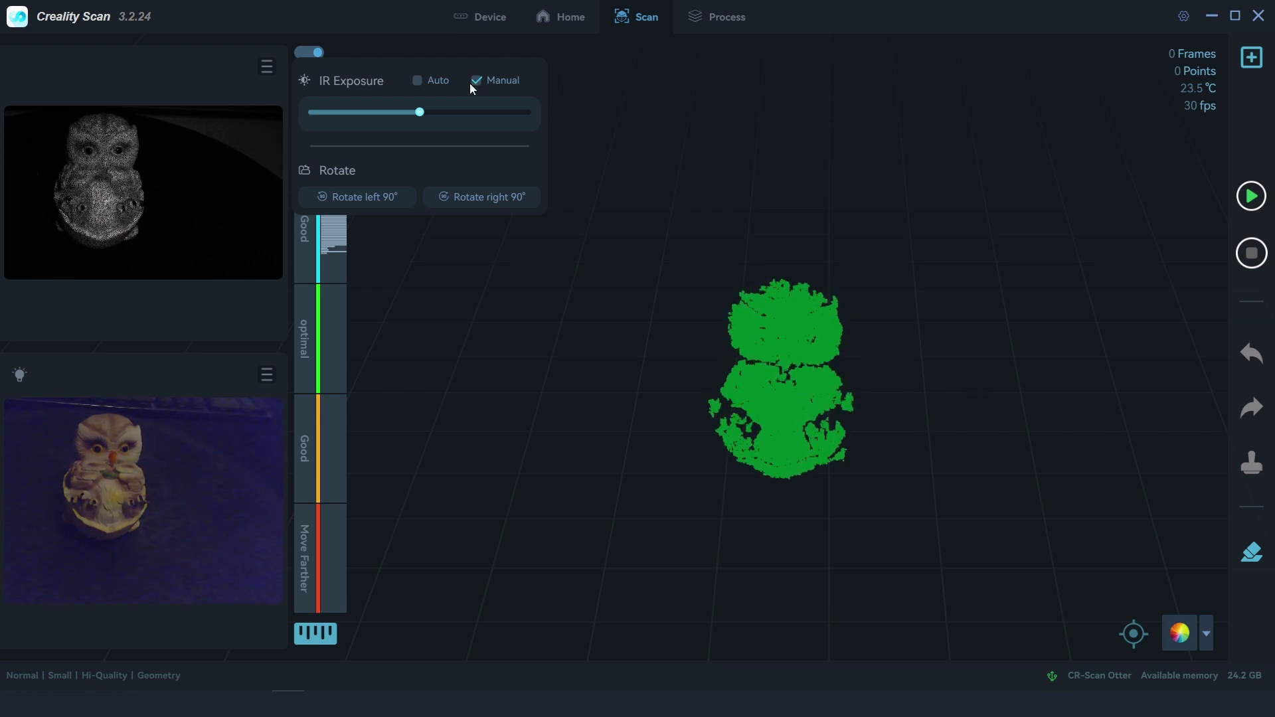
{"action": "left_click", "coordinate": [417, 79]}
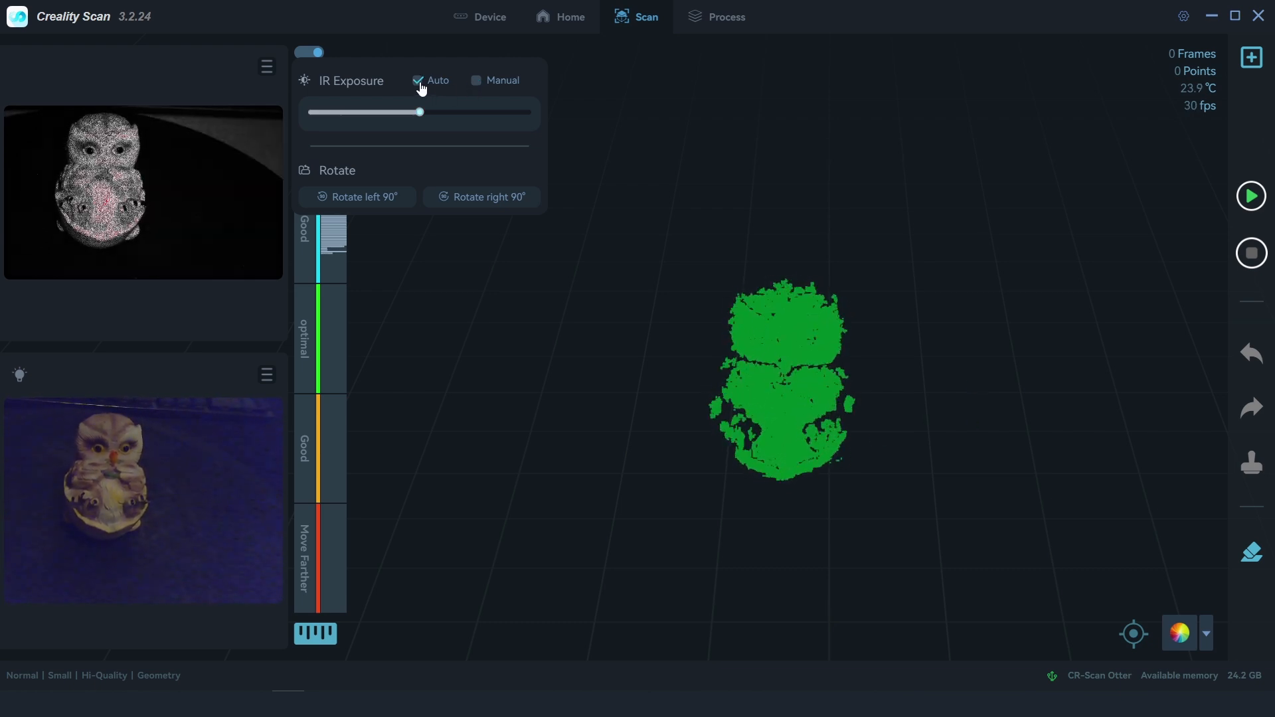
{"action": "left_click", "coordinate": [481, 196]}
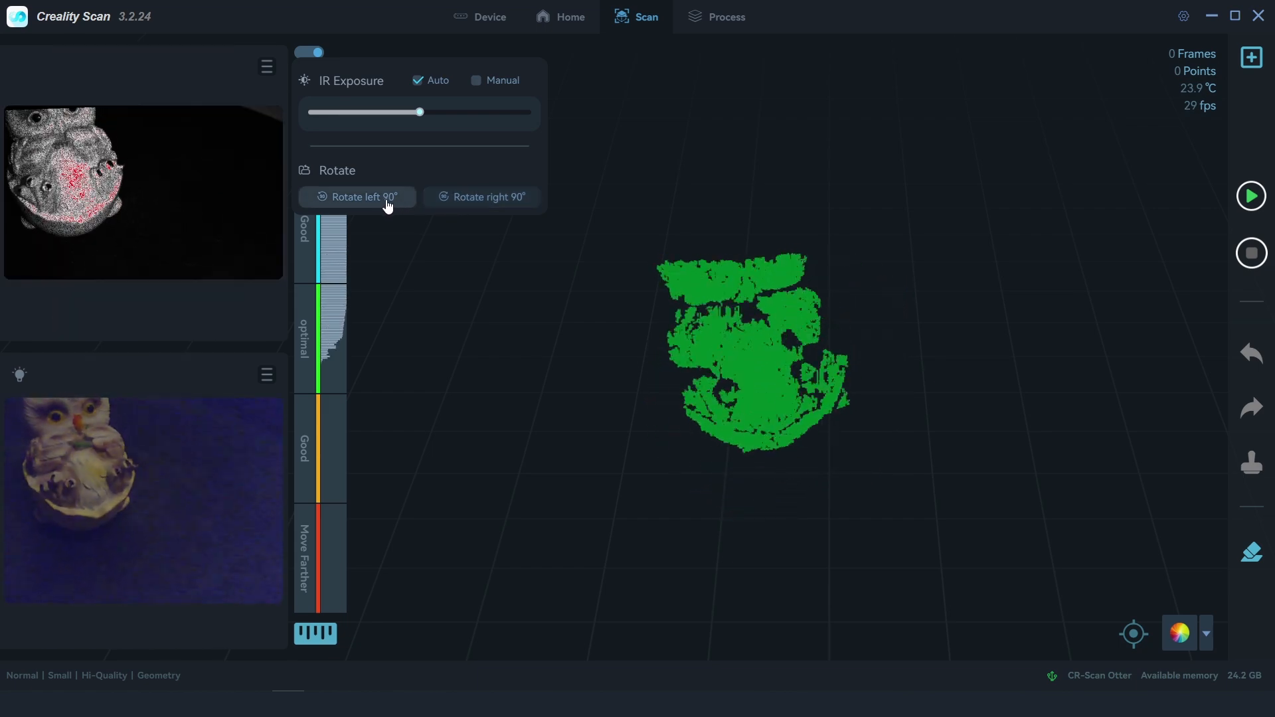
{"action": "mouse_move", "coordinate": [19, 374]}
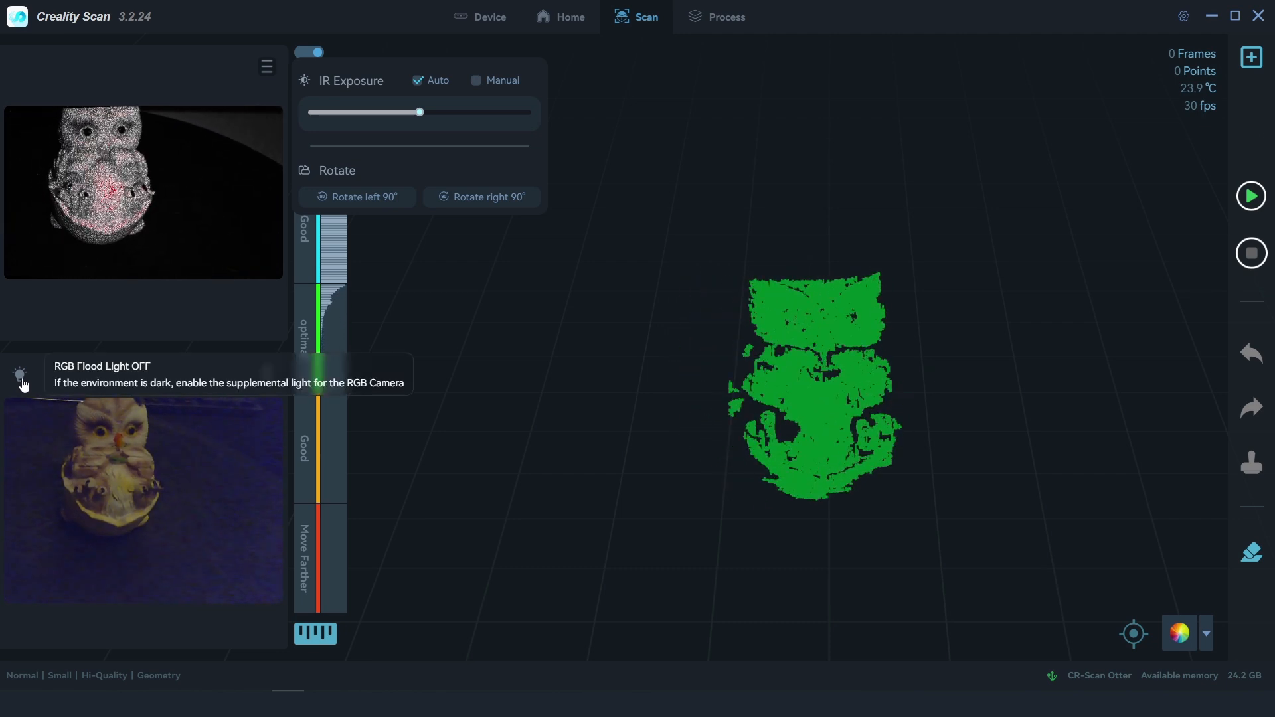
{"action": "left_click", "coordinate": [19, 373]}
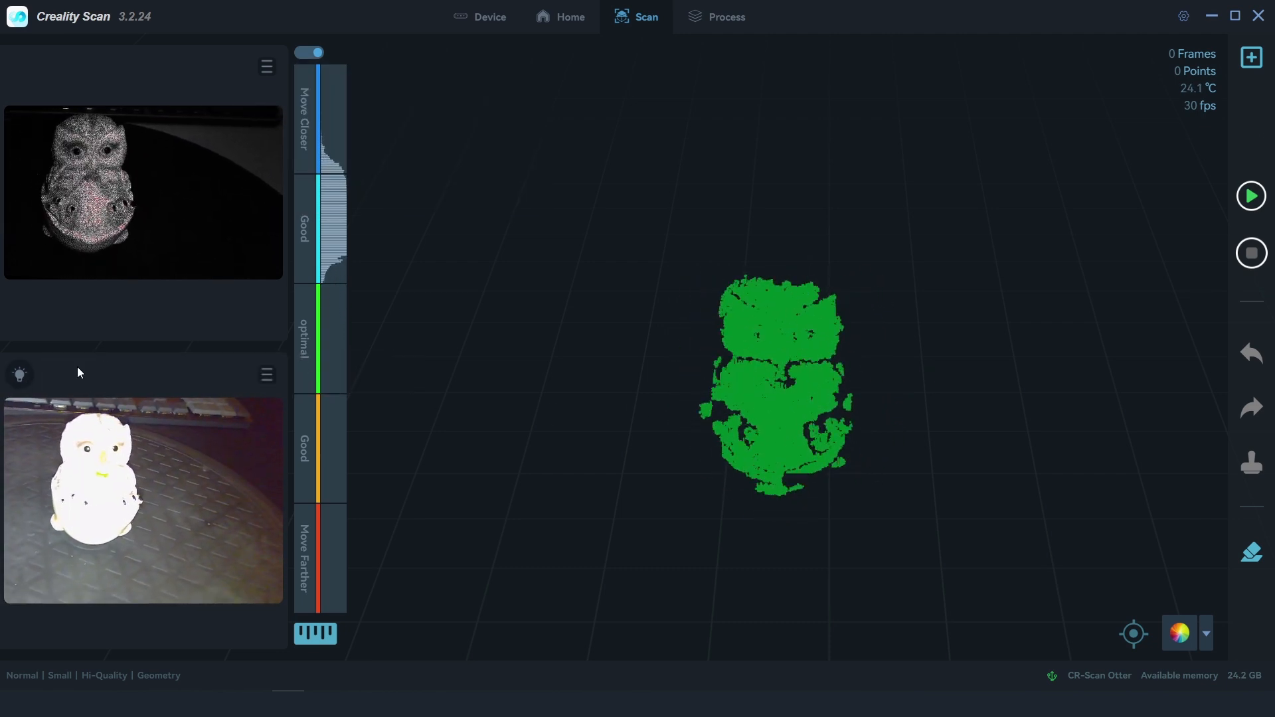
{"action": "left_click", "coordinate": [265, 375]}
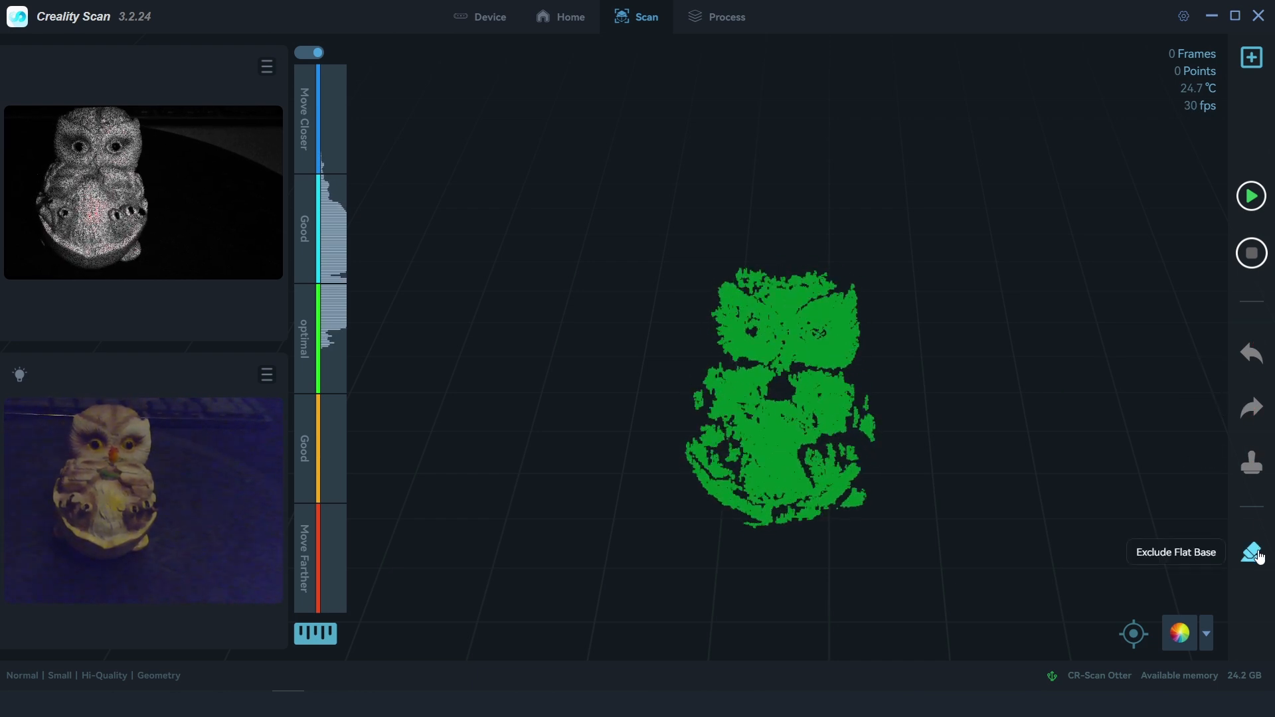
{"action": "left_click", "coordinate": [1178, 633]}
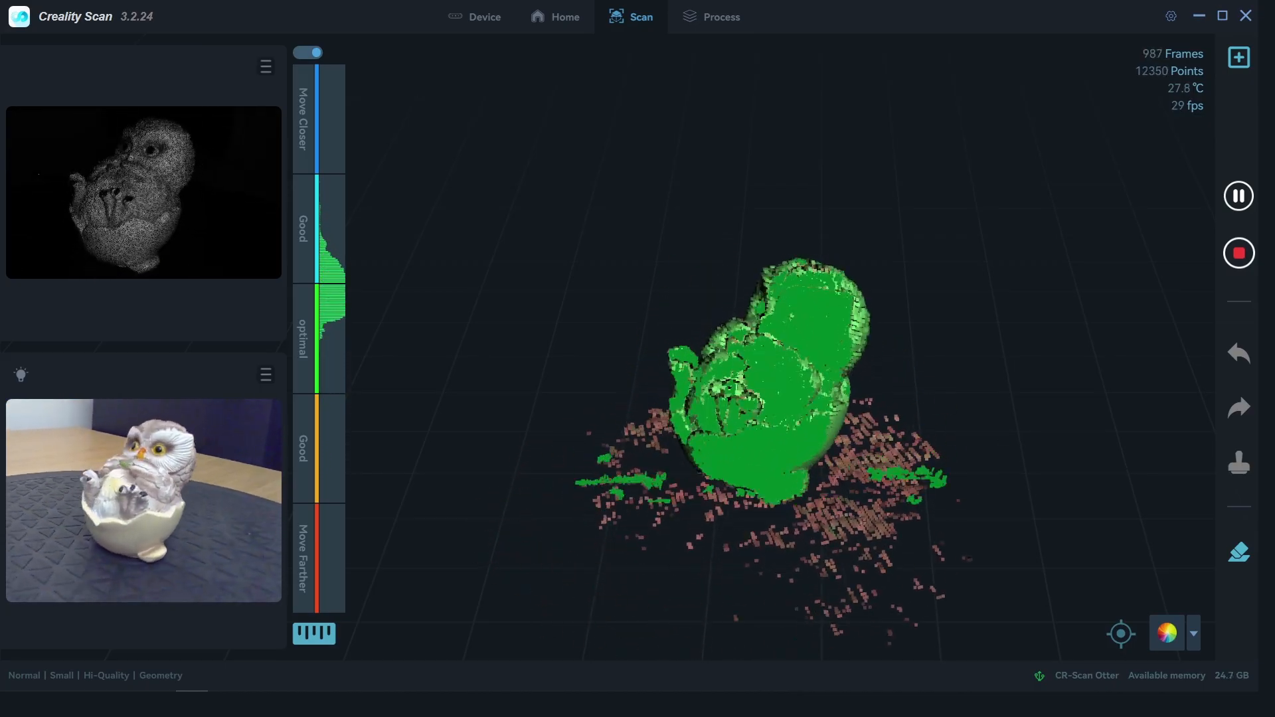
- Stop the owl scan to open raw Scan_1 (1,925 frames) in Process
{"action": "left_click", "coordinate": [721, 15]}
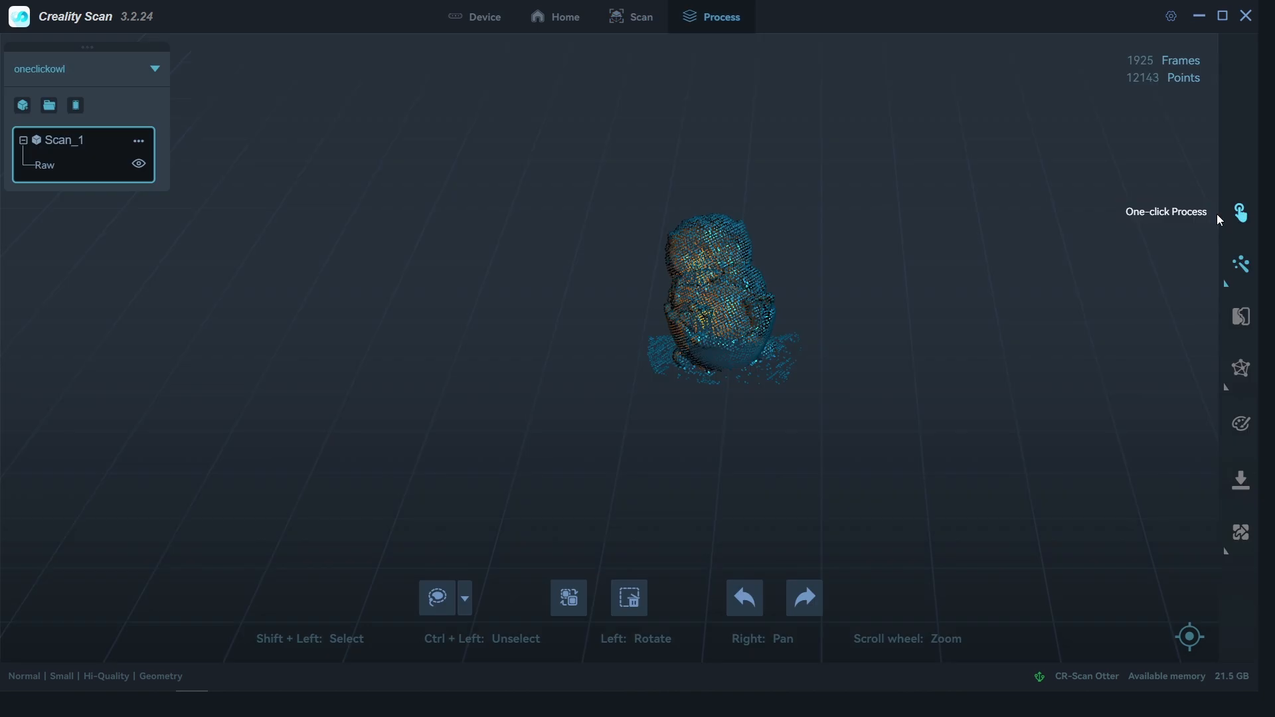
{"action": "mouse_move", "coordinate": [1242, 214]}
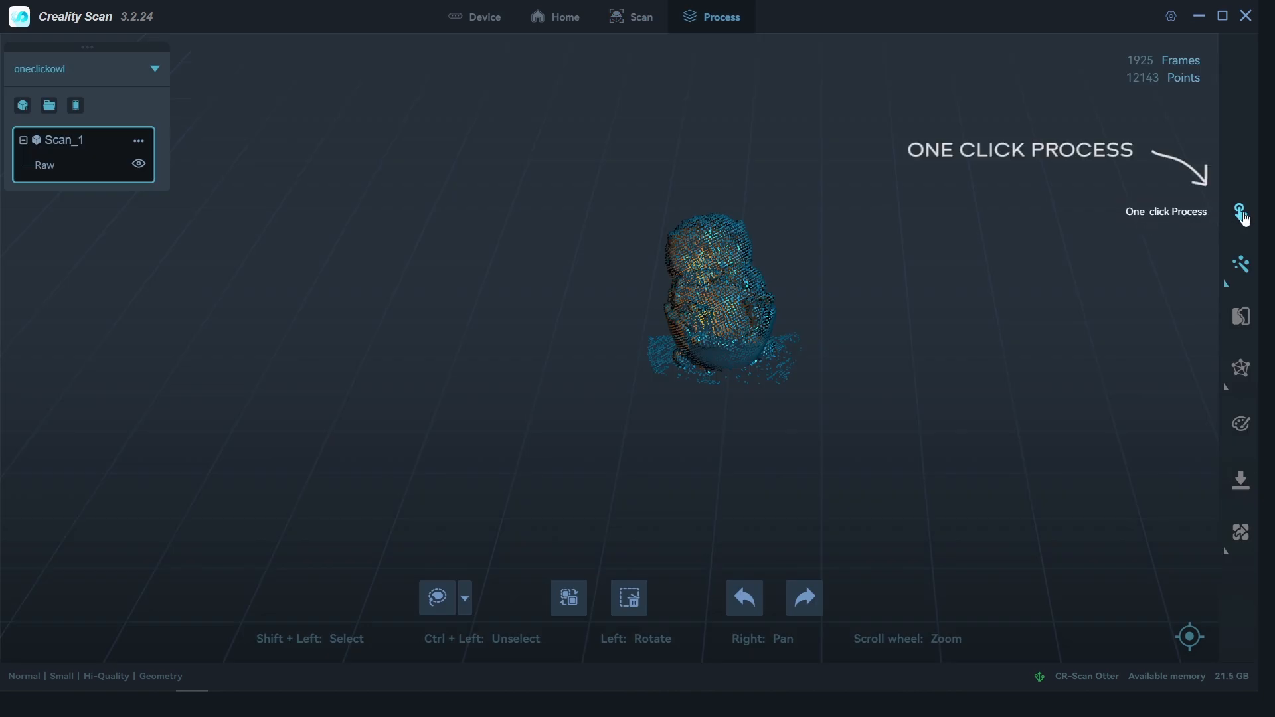
- One-click process Scan_1 with default parameters into a 1,016,178-face colored mesh
{"action": "left_click", "coordinate": [1241, 213]}
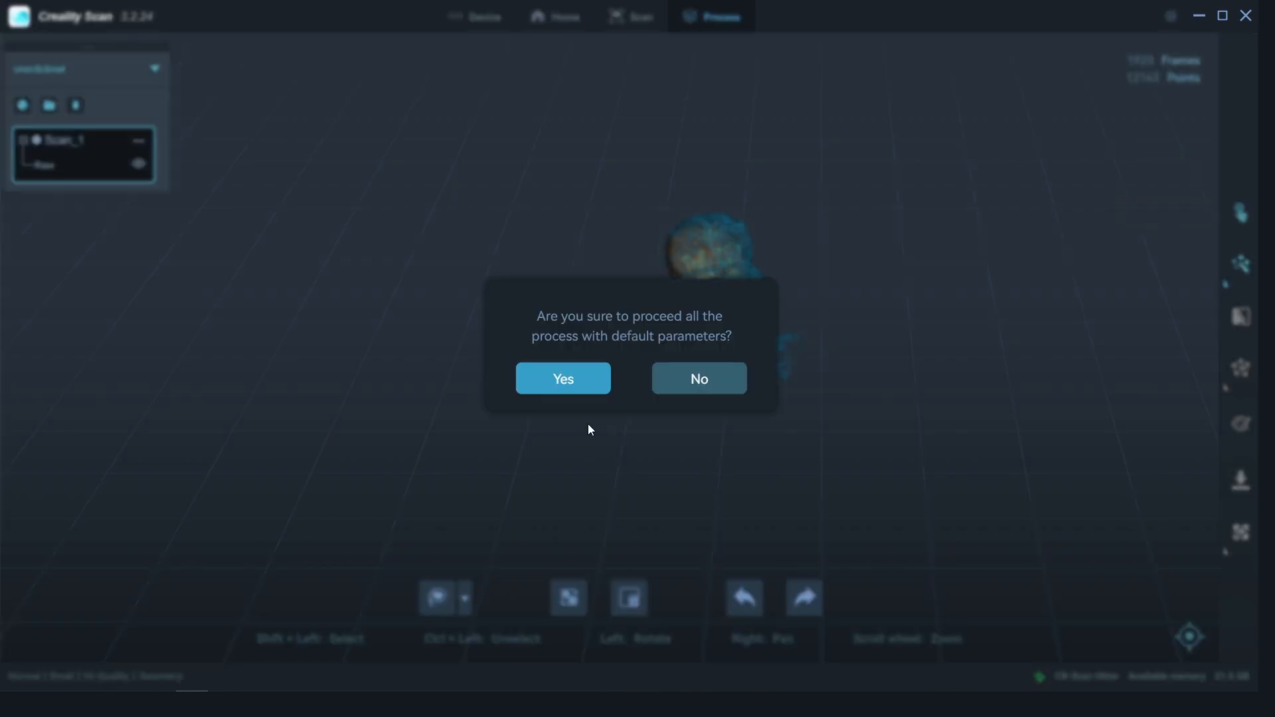
{"action": "left_click", "coordinate": [562, 378]}
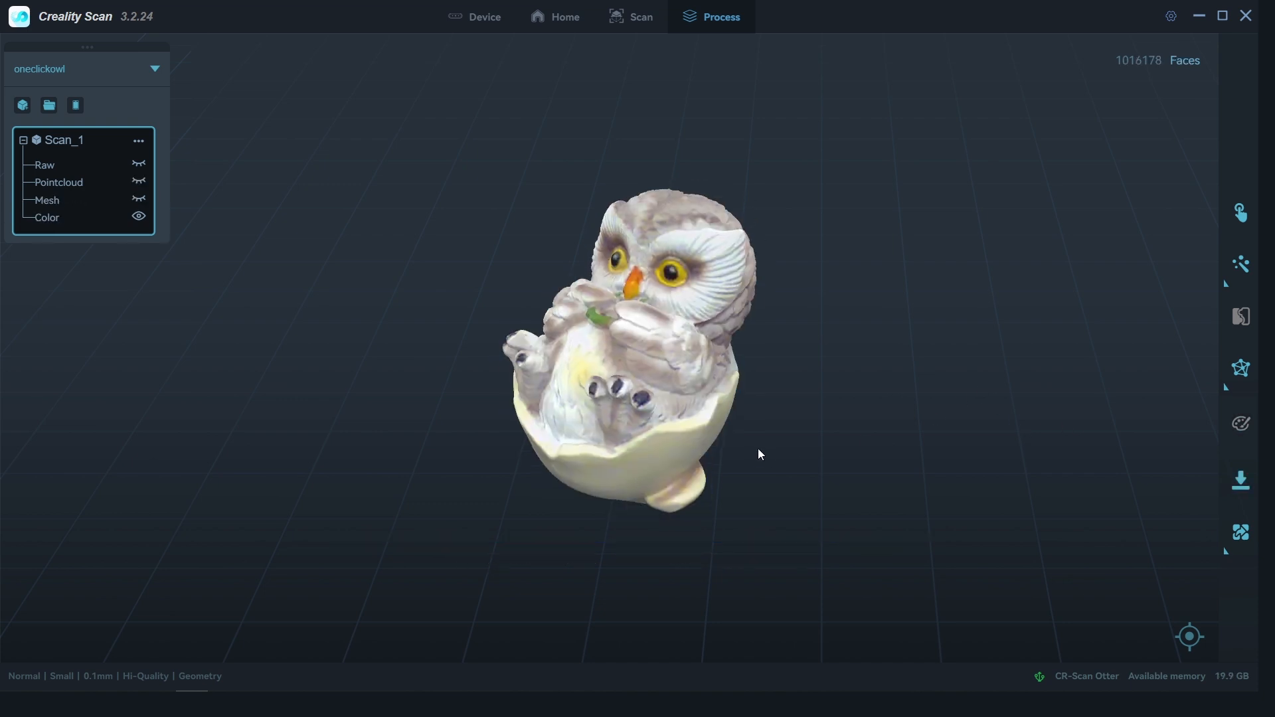
{"action": "left_click_drag", "start_coordinate": [758, 453], "coordinate": [611, 323]}
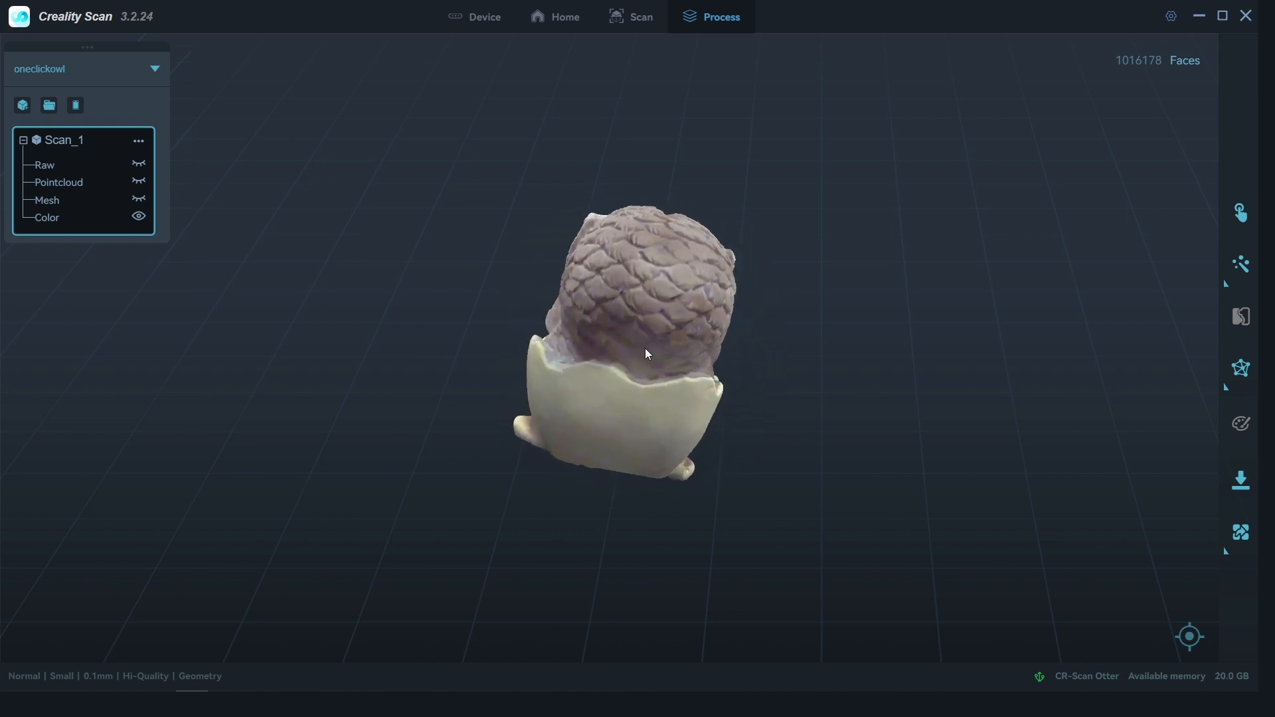
{"action": "left_click", "coordinate": [138, 216]}
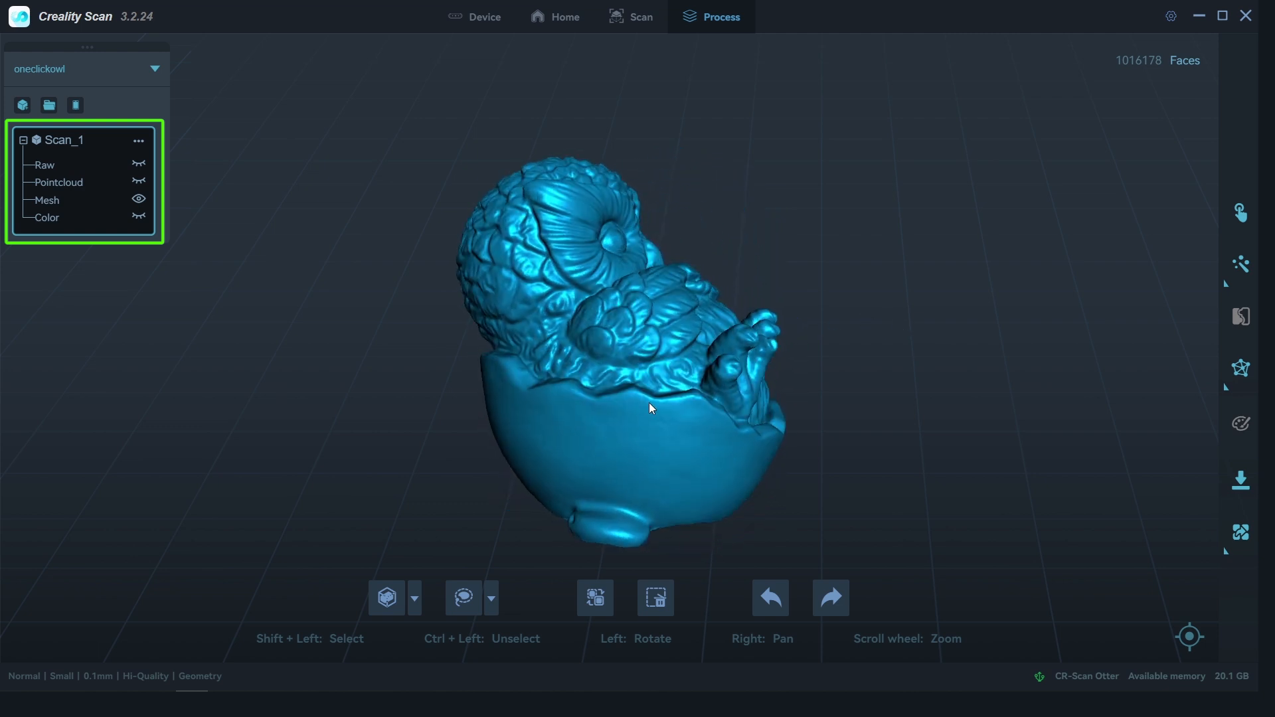
{"action": "left_click", "coordinate": [138, 164]}
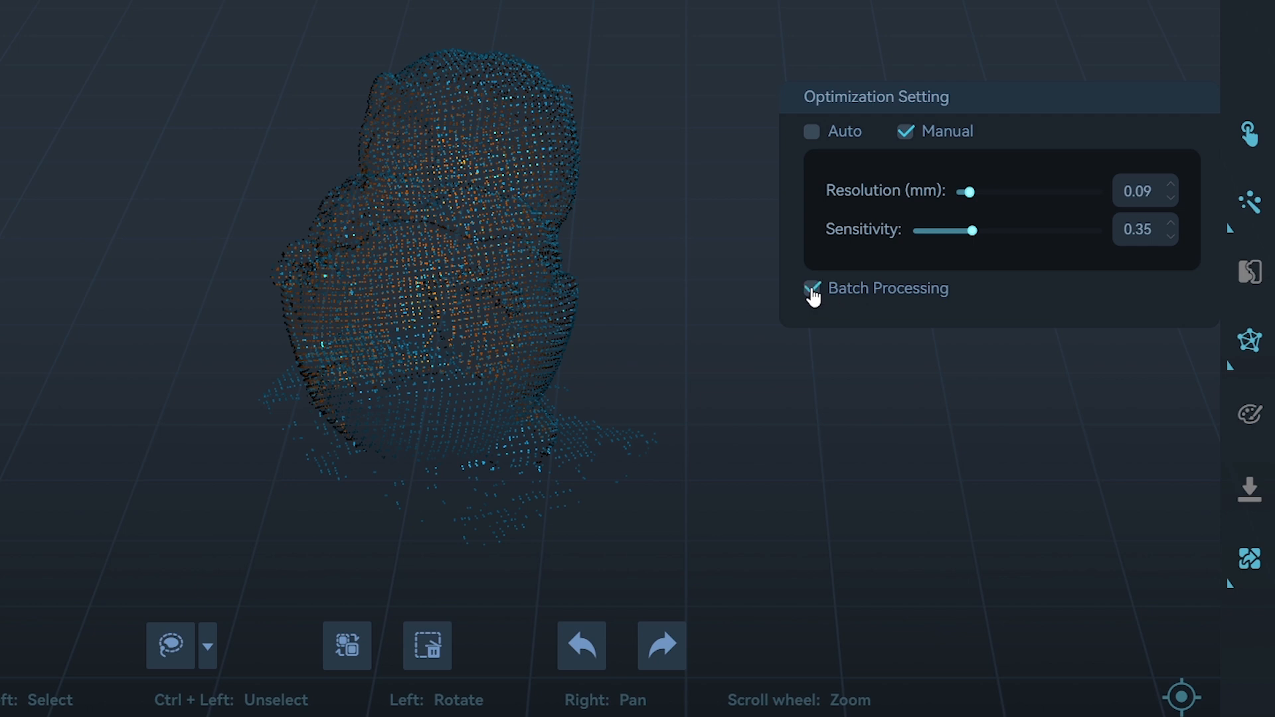
- Review the Mesh Setting panel values for the owl scans
{"action": "left_click", "coordinate": [1249, 340]}
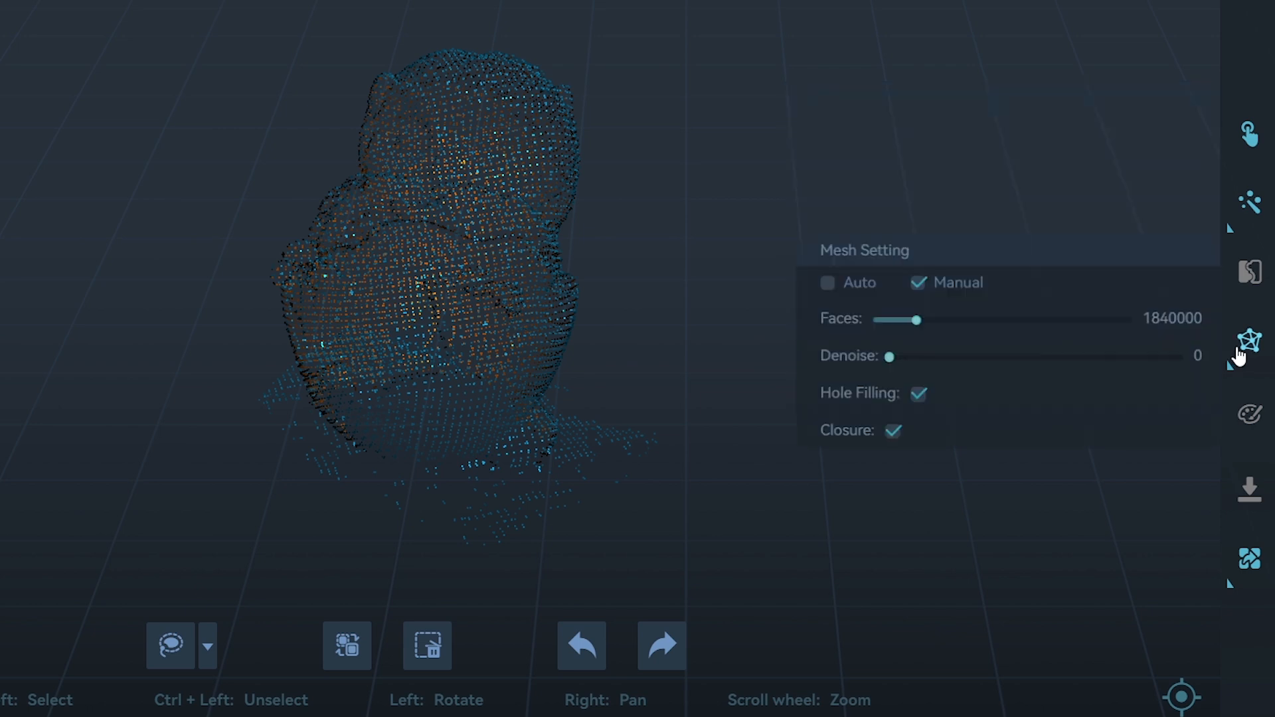
{"action": "left_click_drag", "start_coordinate": [920, 319], "coordinate": [999, 320]}
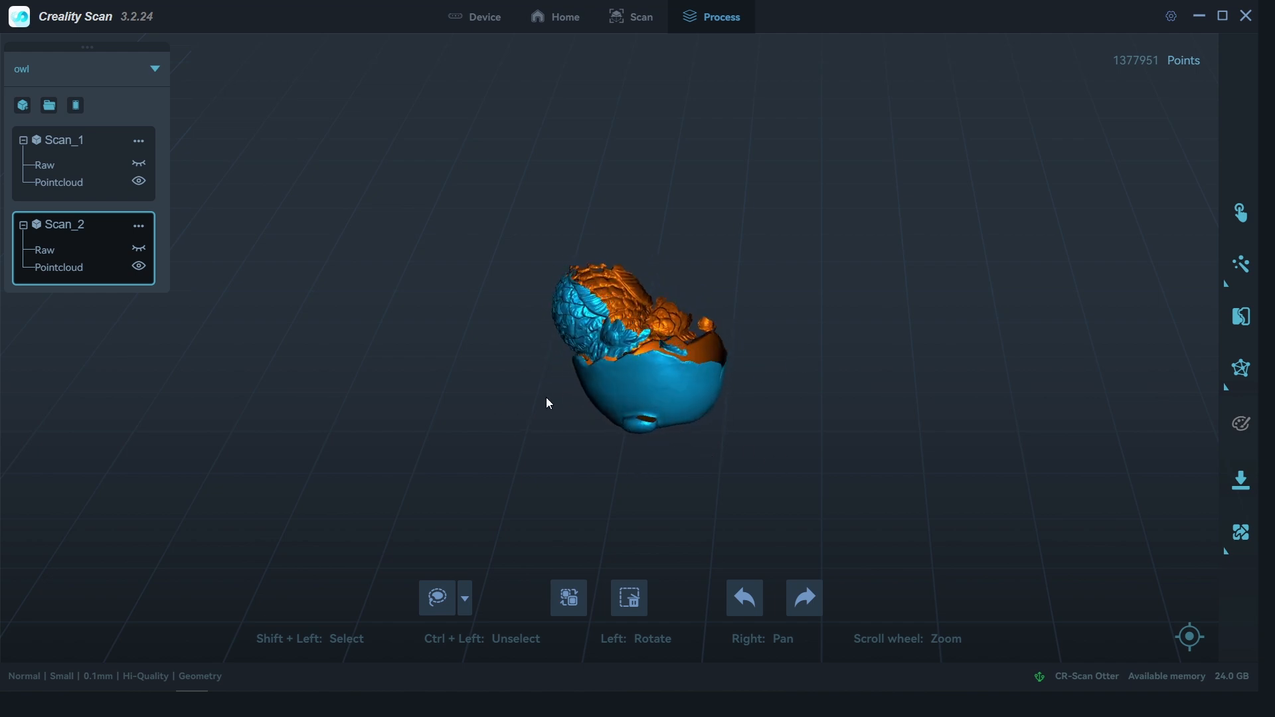
- Auto-merge Scan_1 and Scan_2 into Component_1 after briefly trying Manual Merging
{"action": "left_click_drag", "start_coordinate": [546, 403], "coordinate": [651, 252]}
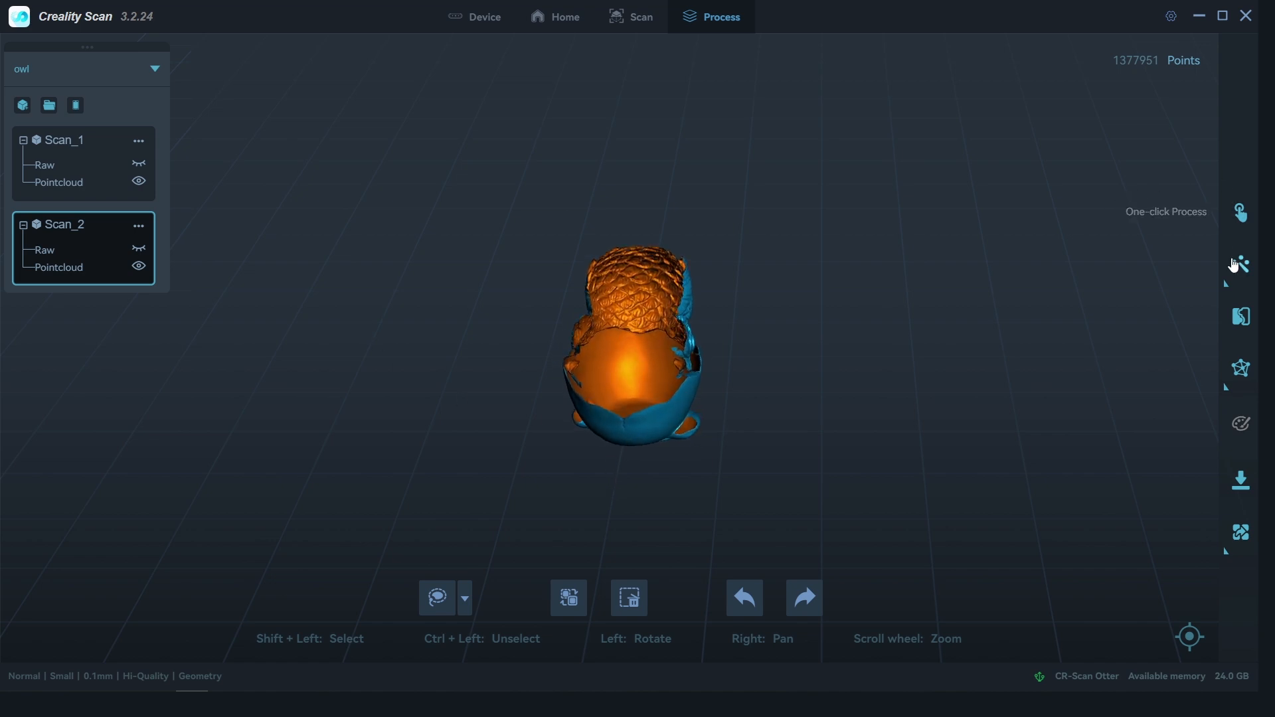
{"action": "left_click", "coordinate": [1239, 317]}
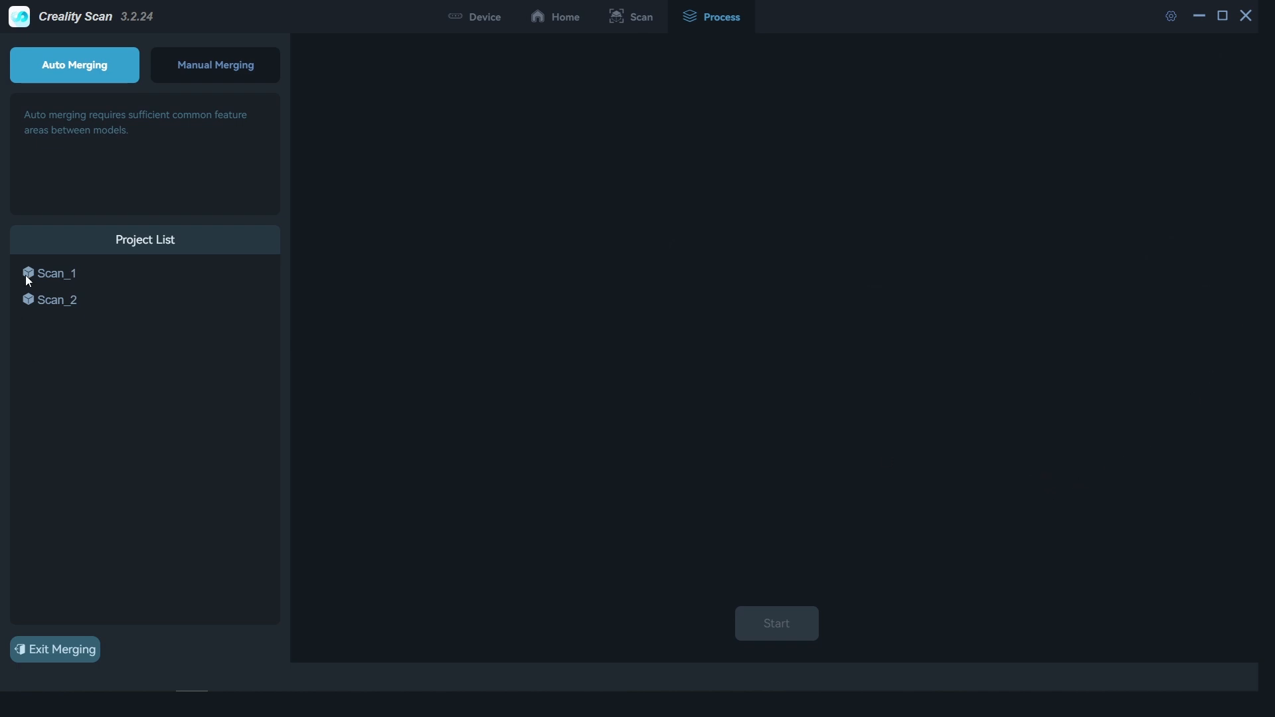
{"action": "mouse_move", "coordinate": [217, 79]}
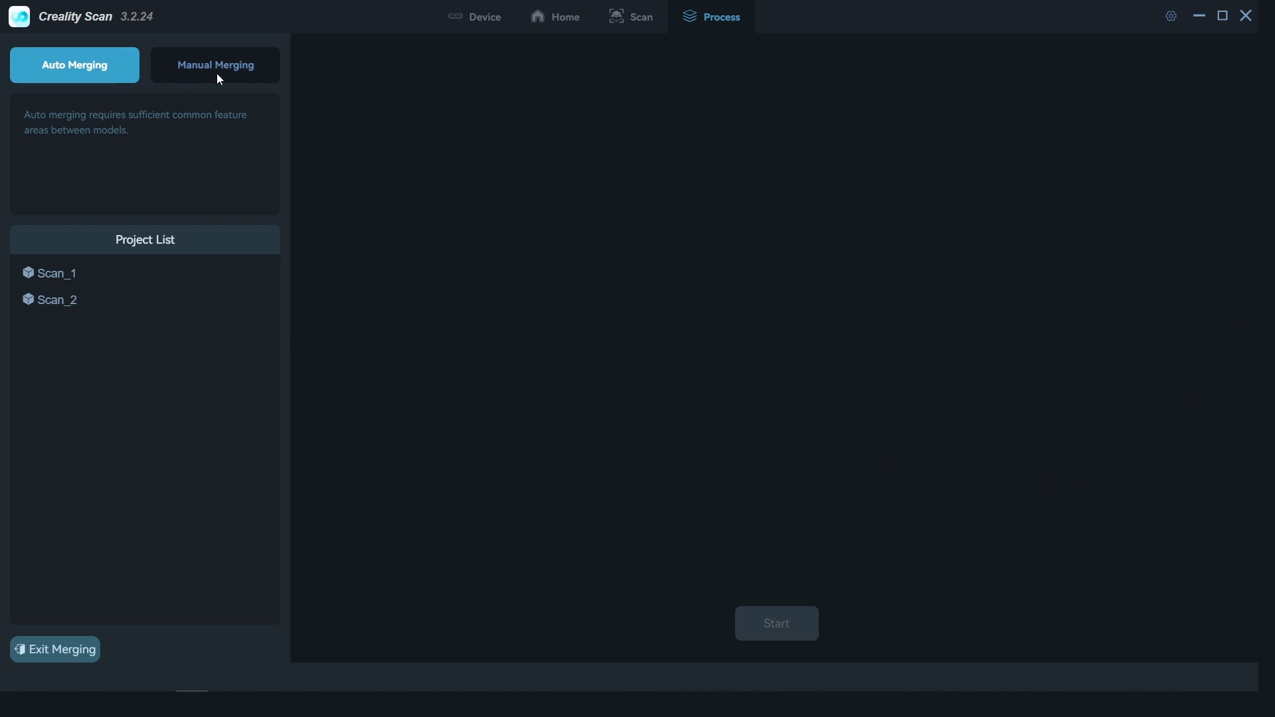
{"action": "mouse_move", "coordinate": [88, 313]}
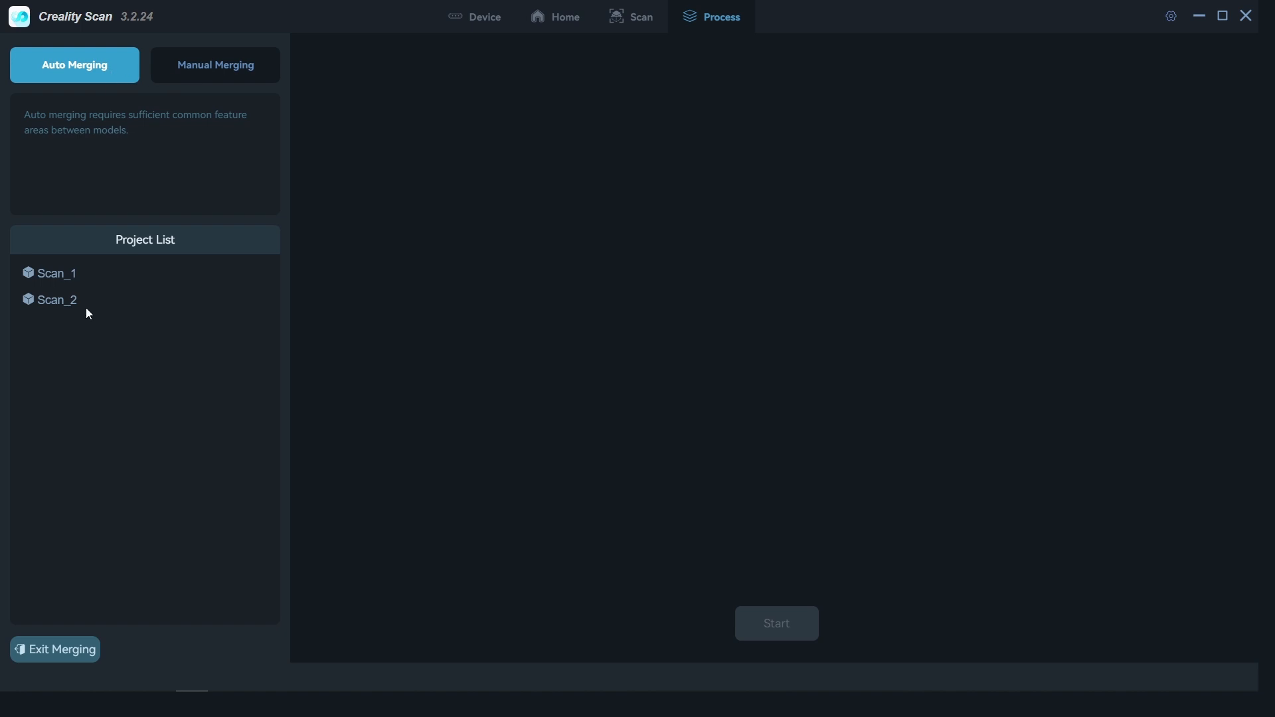
{"action": "left_click", "coordinate": [57, 300]}
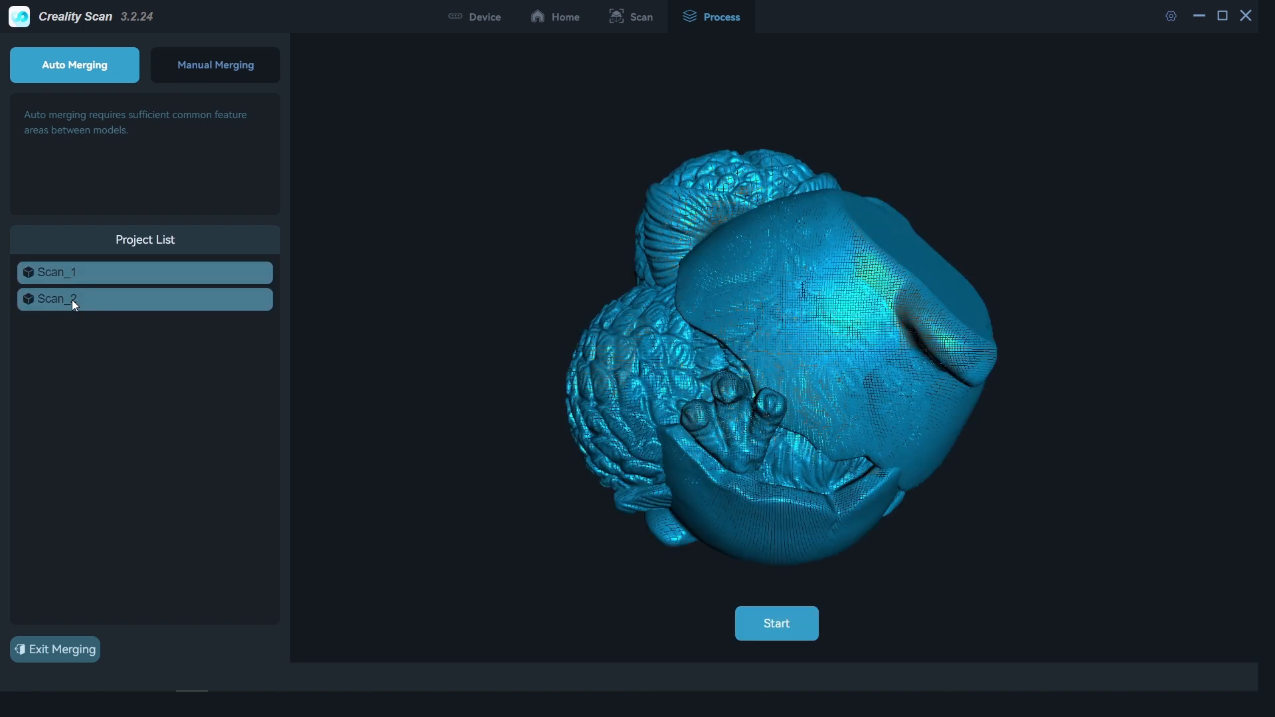
{"action": "left_click", "coordinate": [215, 65]}
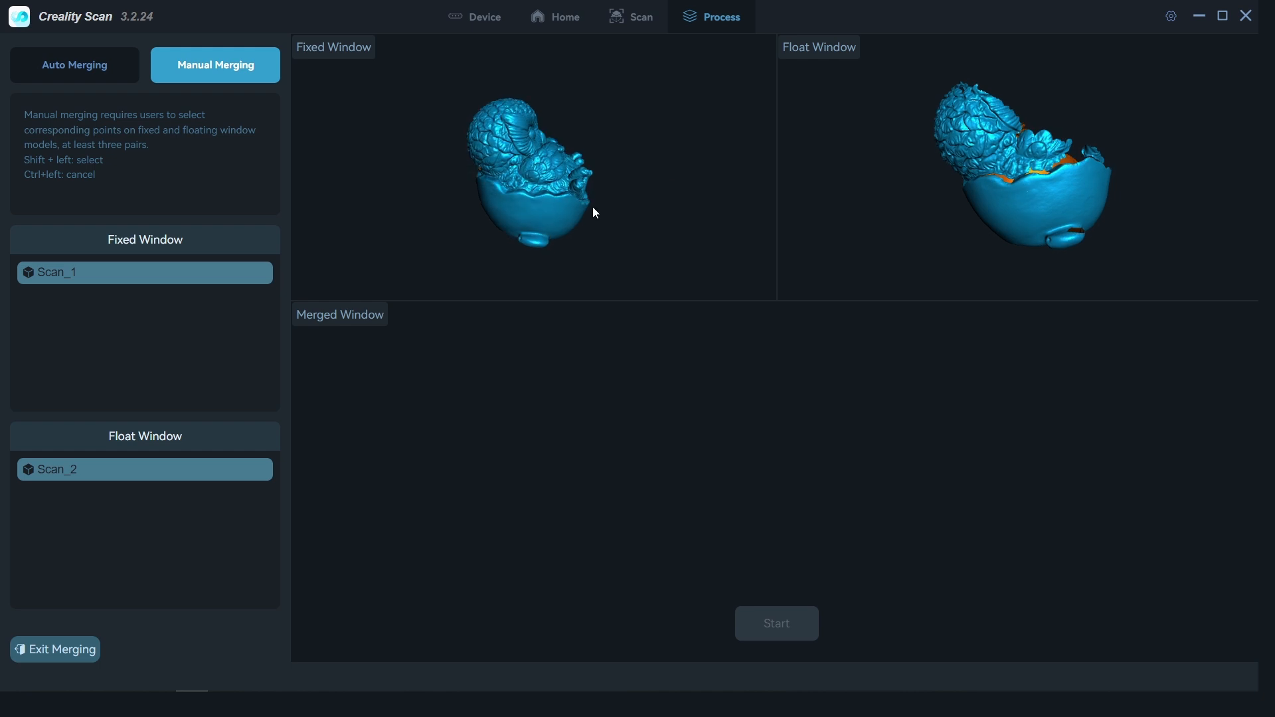
{"action": "left_click", "coordinate": [74, 65]}
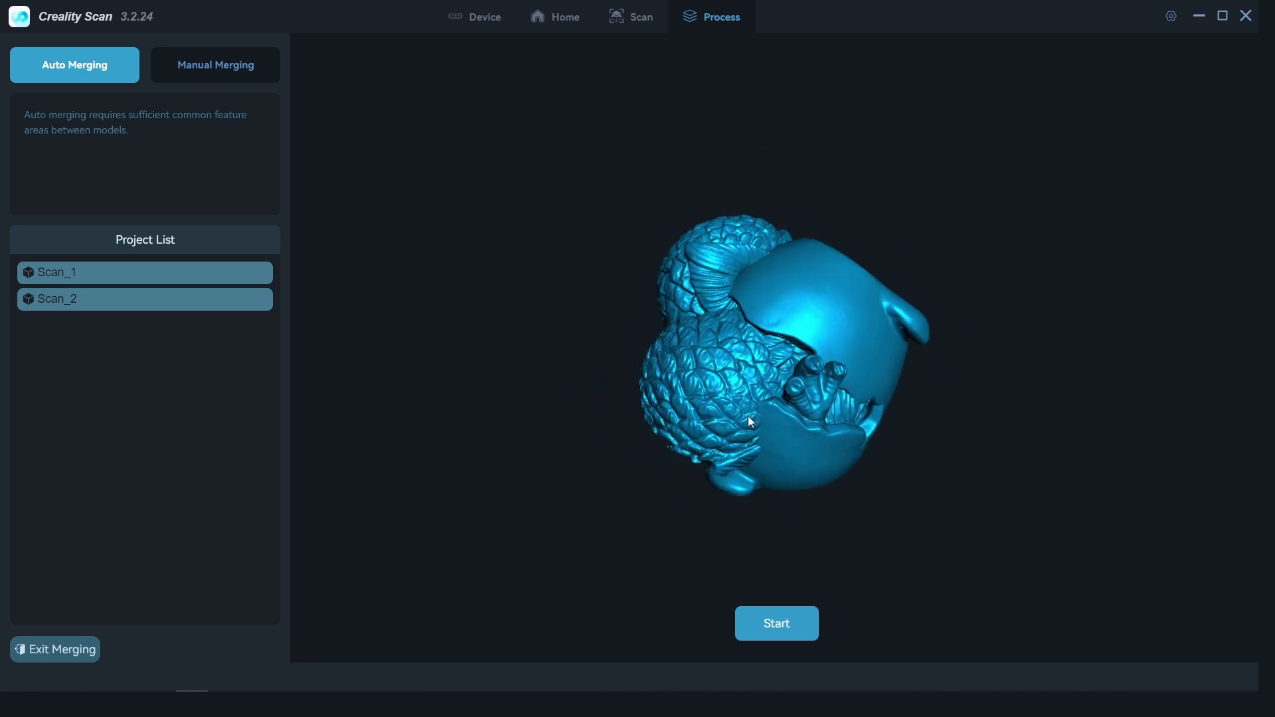
{"action": "left_click", "coordinate": [775, 623]}
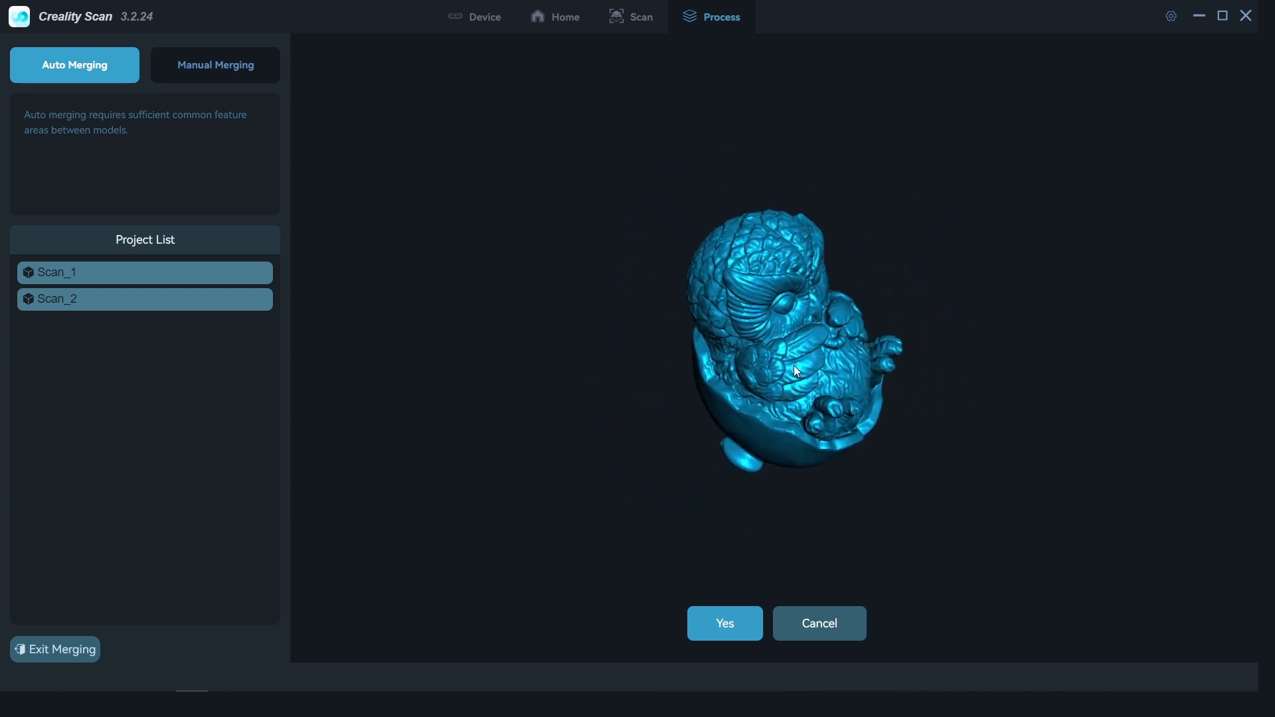
{"action": "left_click_drag", "start_coordinate": [793, 370], "coordinate": [795, 392]}
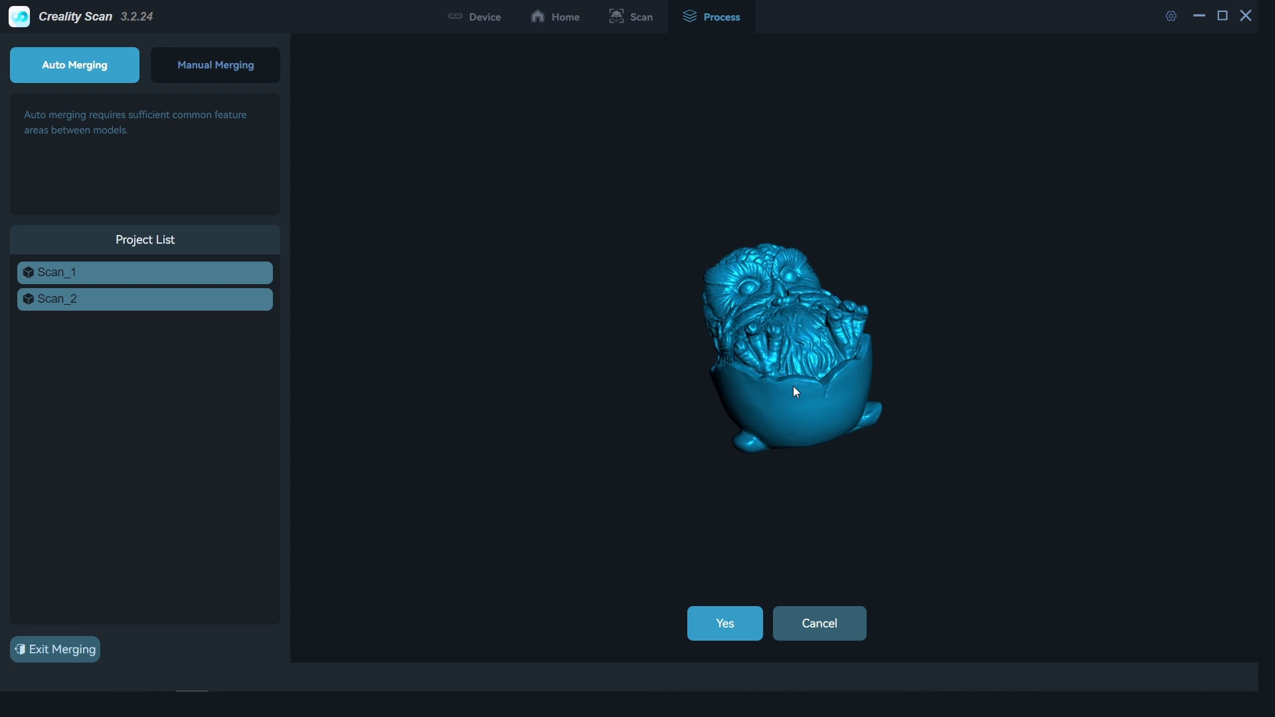
{"action": "left_click", "coordinate": [723, 622]}
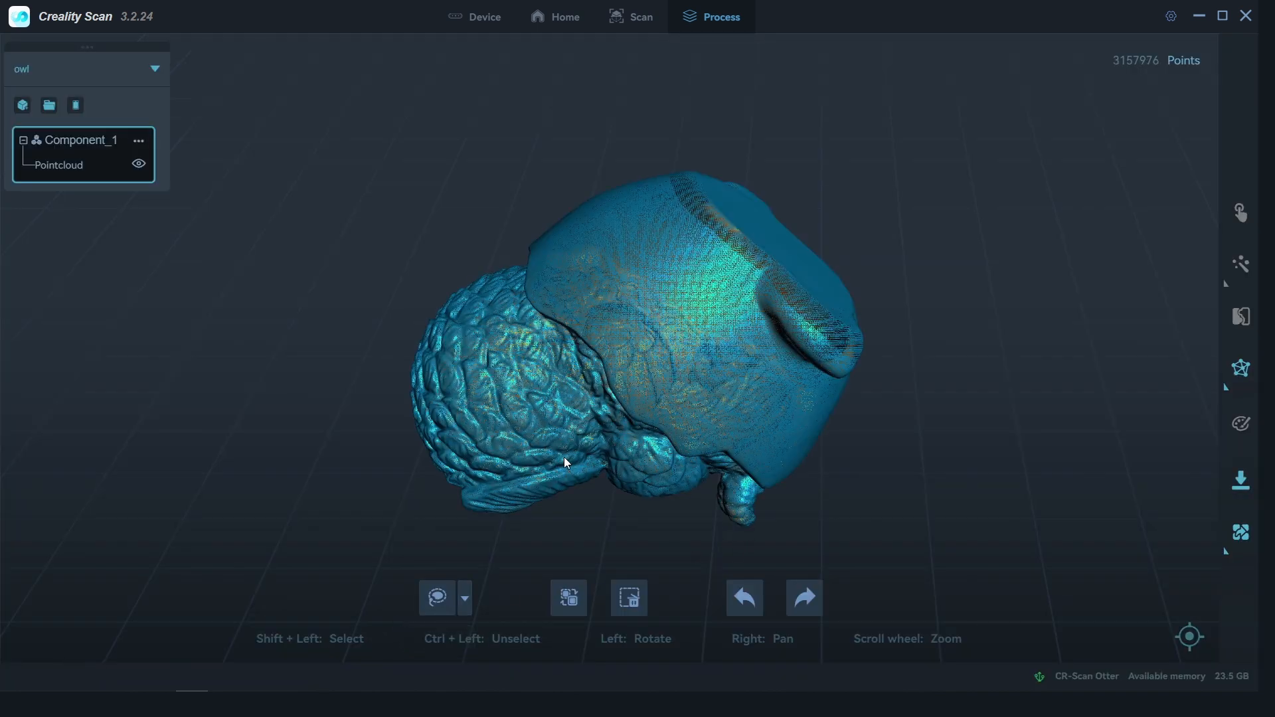
{"action": "left_click_drag", "start_coordinate": [565, 462], "coordinate": [439, 374]}
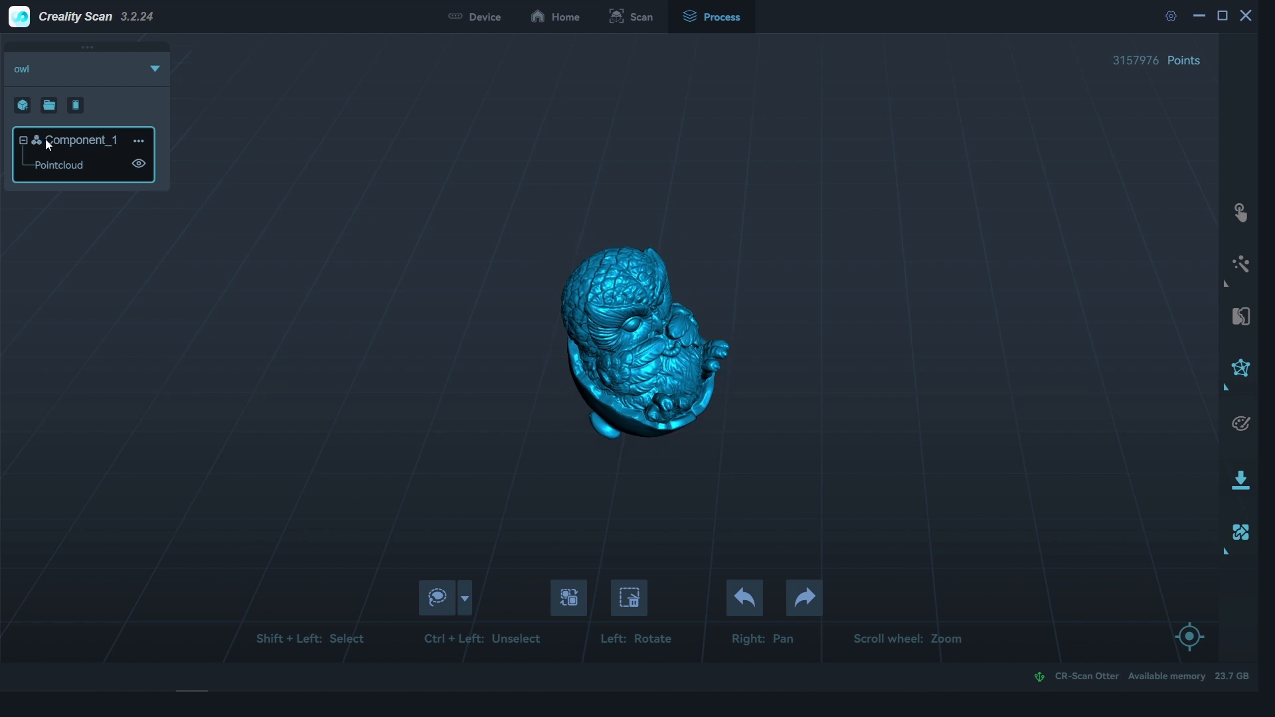
{"action": "left_click", "coordinate": [137, 141]}
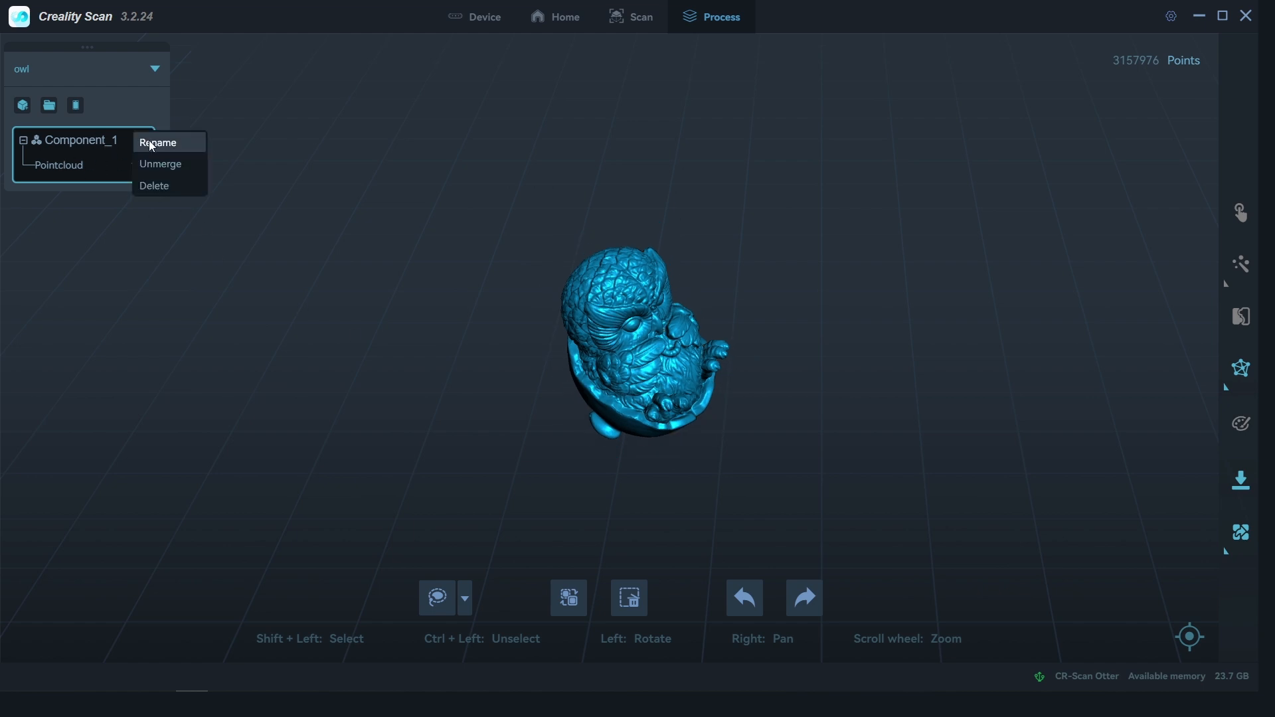
{"action": "mouse_move", "coordinate": [191, 170]}
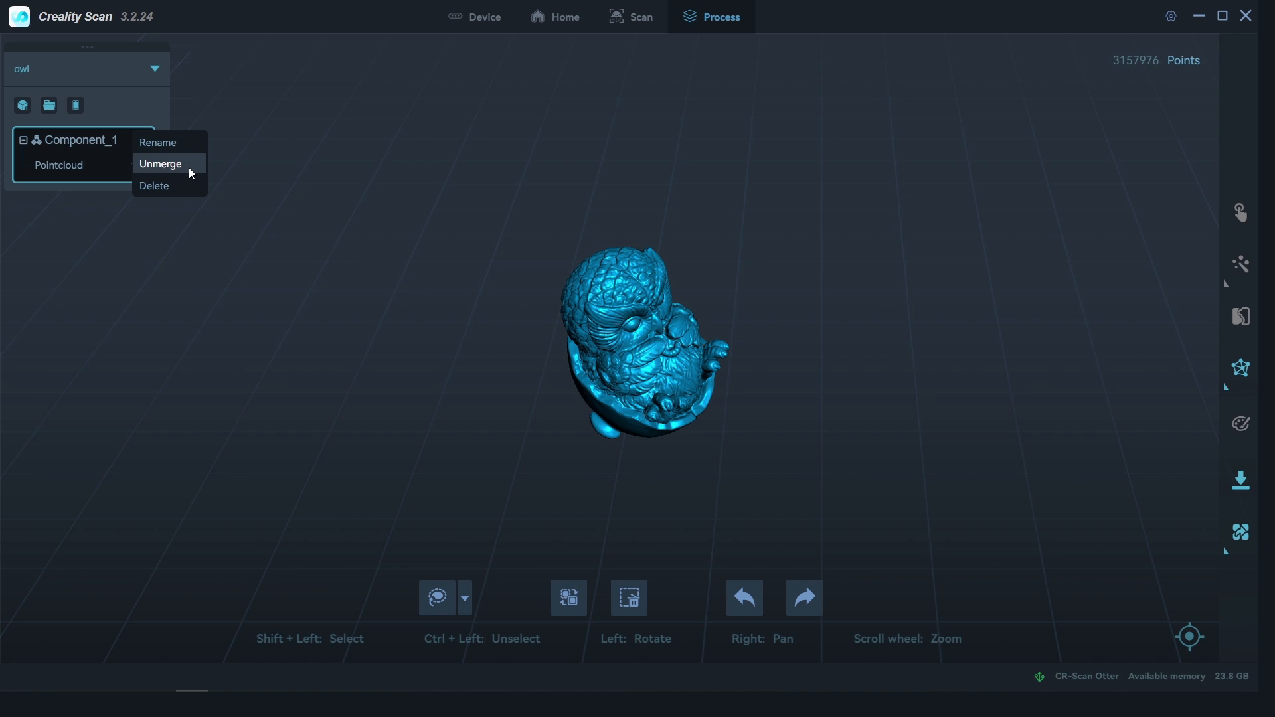
{"action": "left_click", "coordinate": [160, 164]}
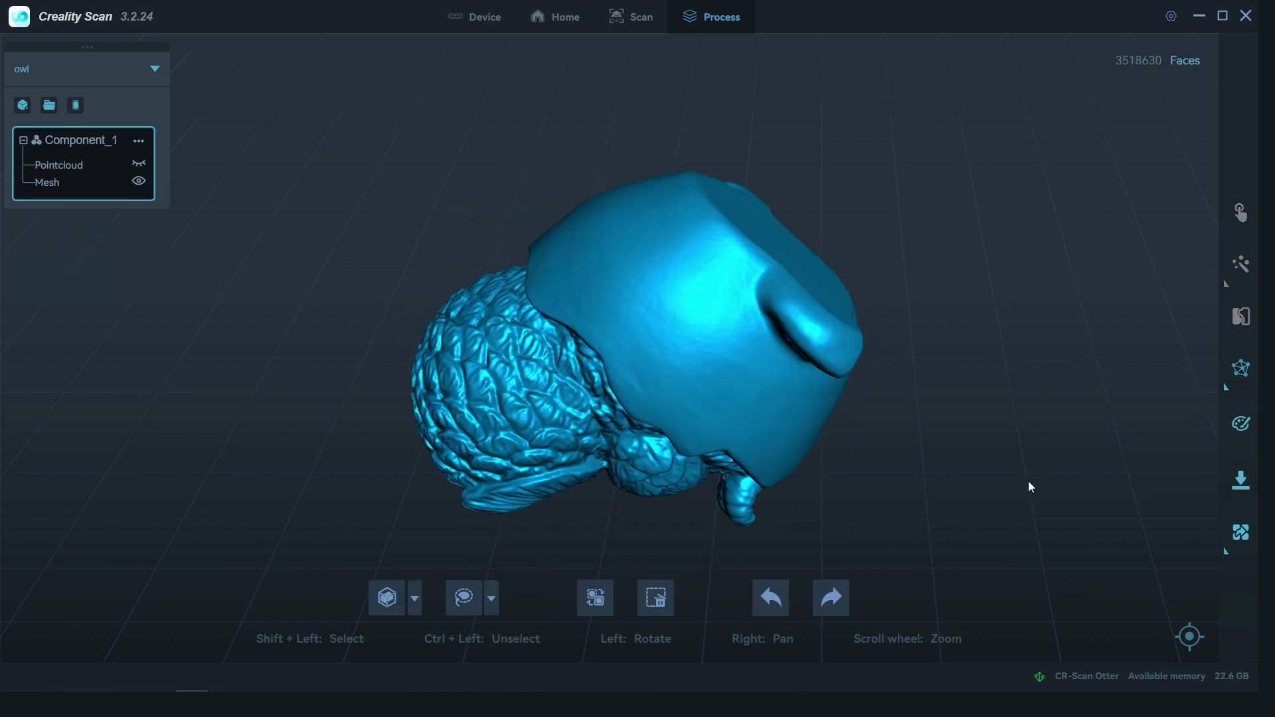
- Orbit the meshed owl to face forward and inspect it
{"action": "left_click_drag", "start_coordinate": [1030, 486], "coordinate": [695, 276]}
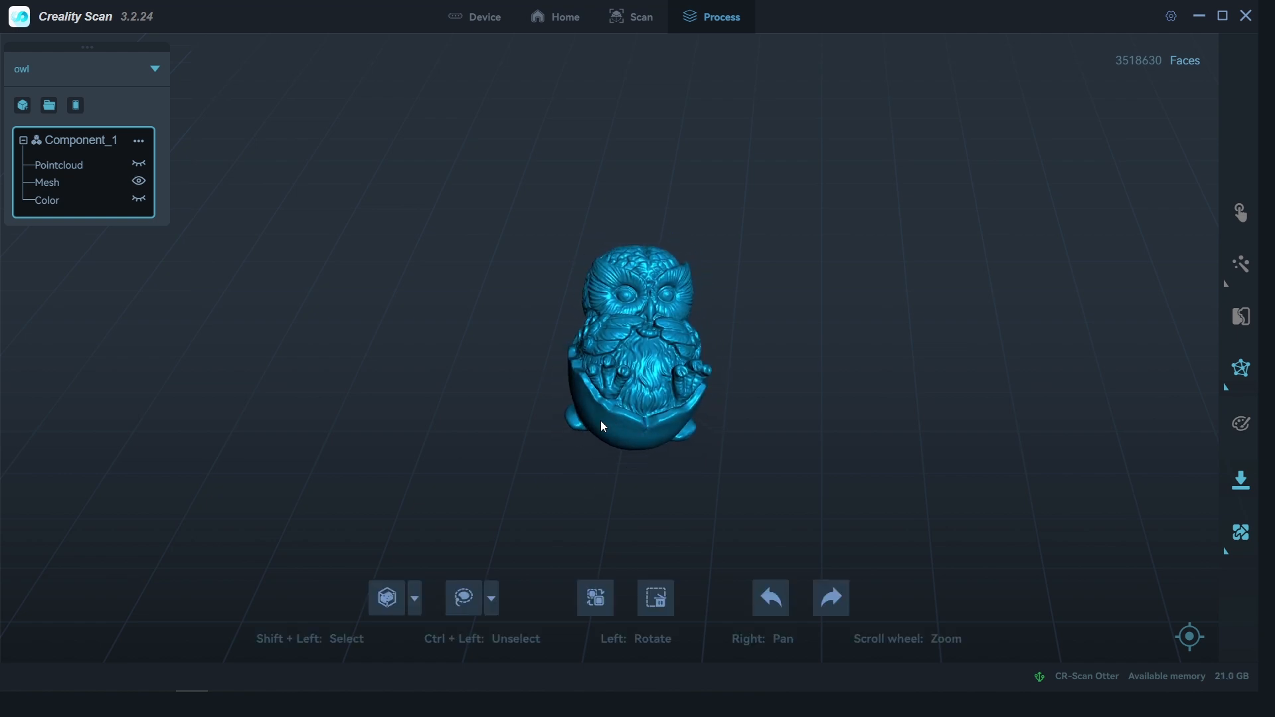
{"action": "left_click_drag", "start_coordinate": [601, 427], "coordinate": [656, 404]}
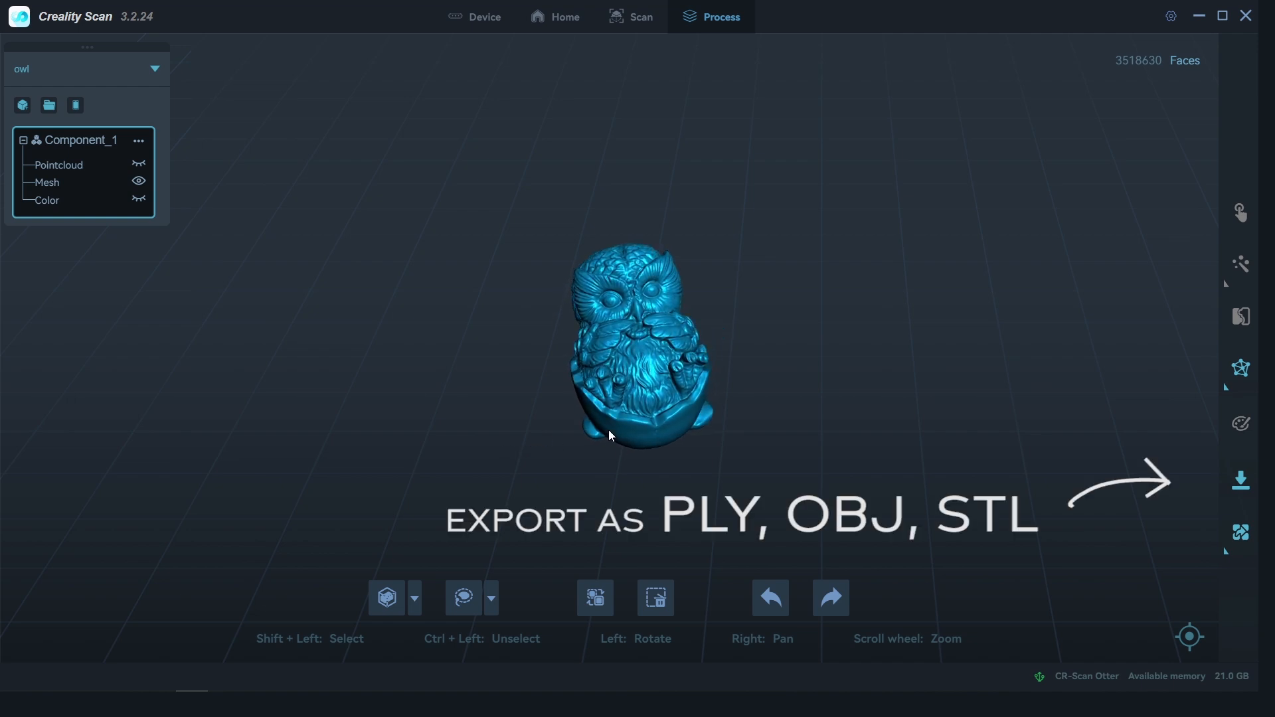
{"action": "mouse_move", "coordinate": [981, 467]}
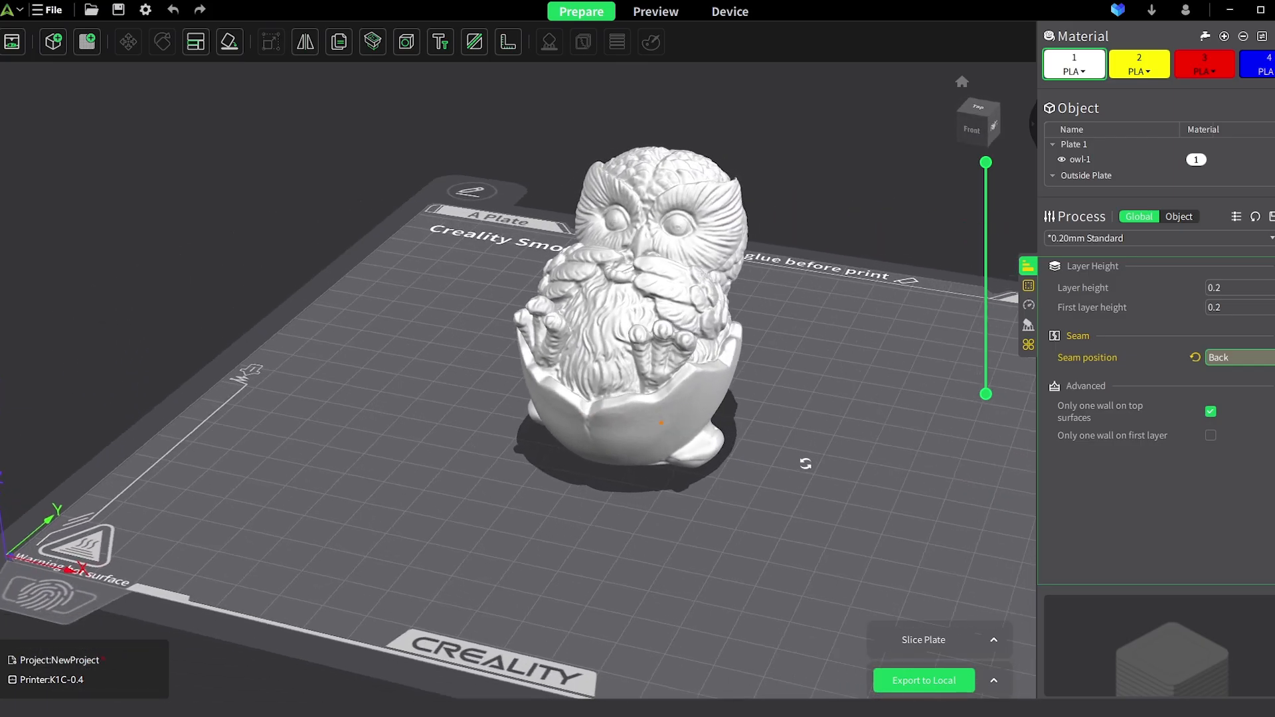
- Slice the owl (39m44s, 18.25 g) and scrub through its layers in Preview
{"action": "left_click", "coordinate": [655, 11]}
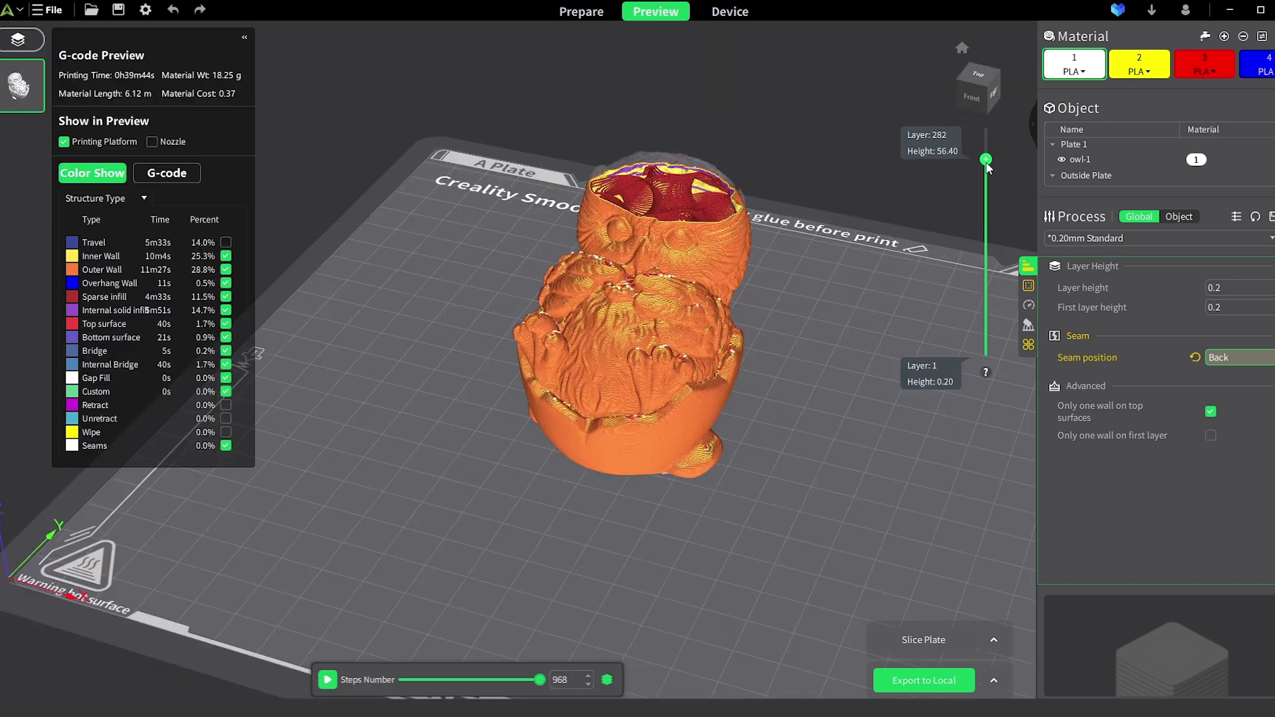
{"action": "left_click_drag", "start_coordinate": [986, 159], "coordinate": [986, 276]}
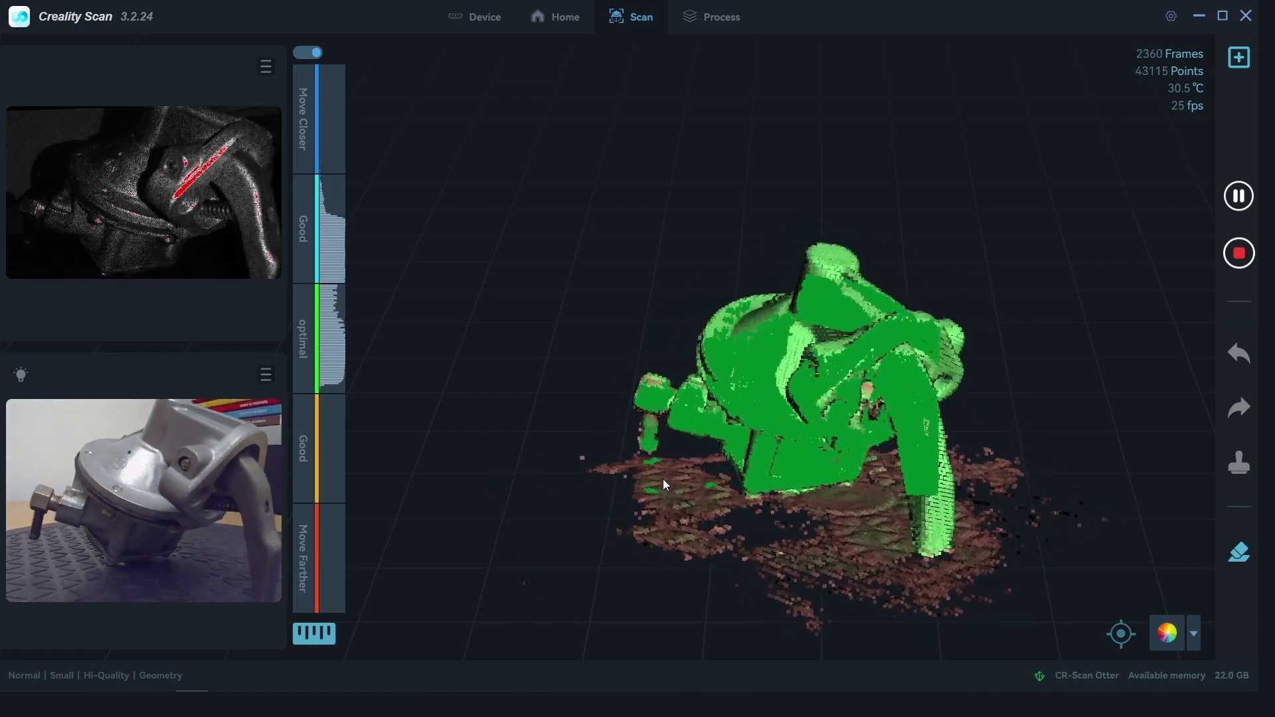
{"action": "left_click", "coordinate": [718, 16]}
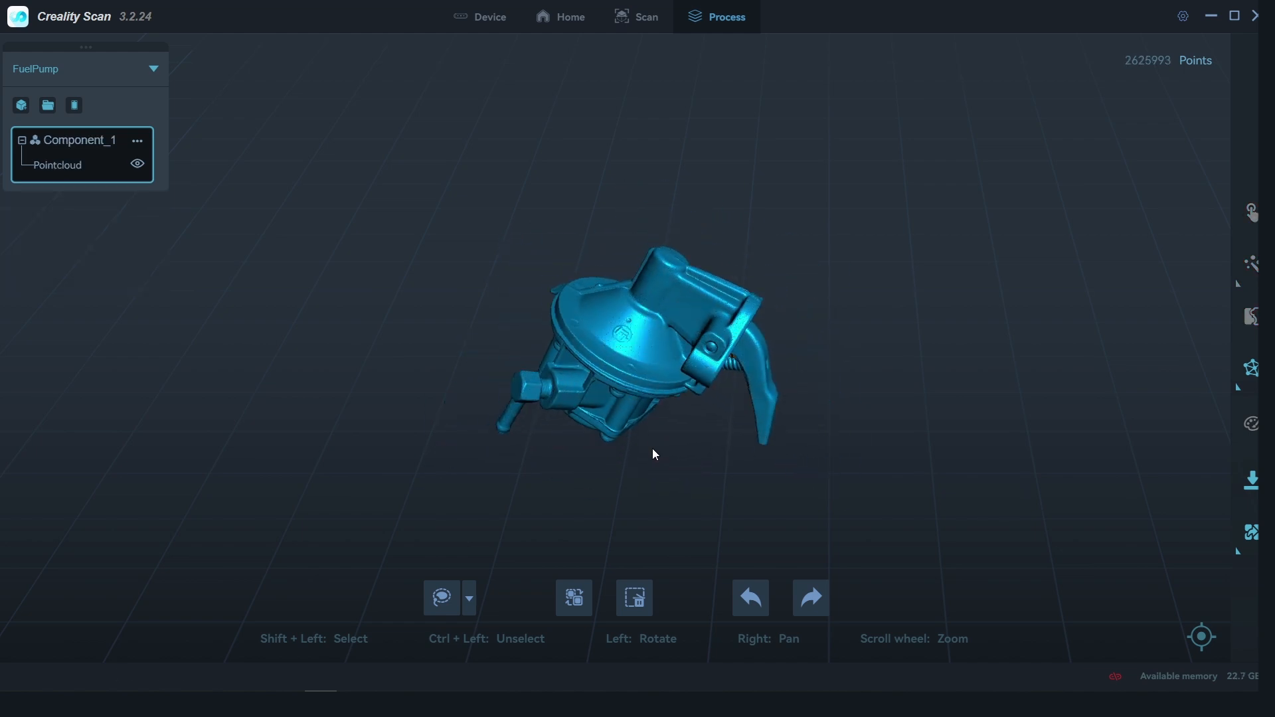
{"action": "left_click_drag", "start_coordinate": [655, 453], "coordinate": [630, 304]}
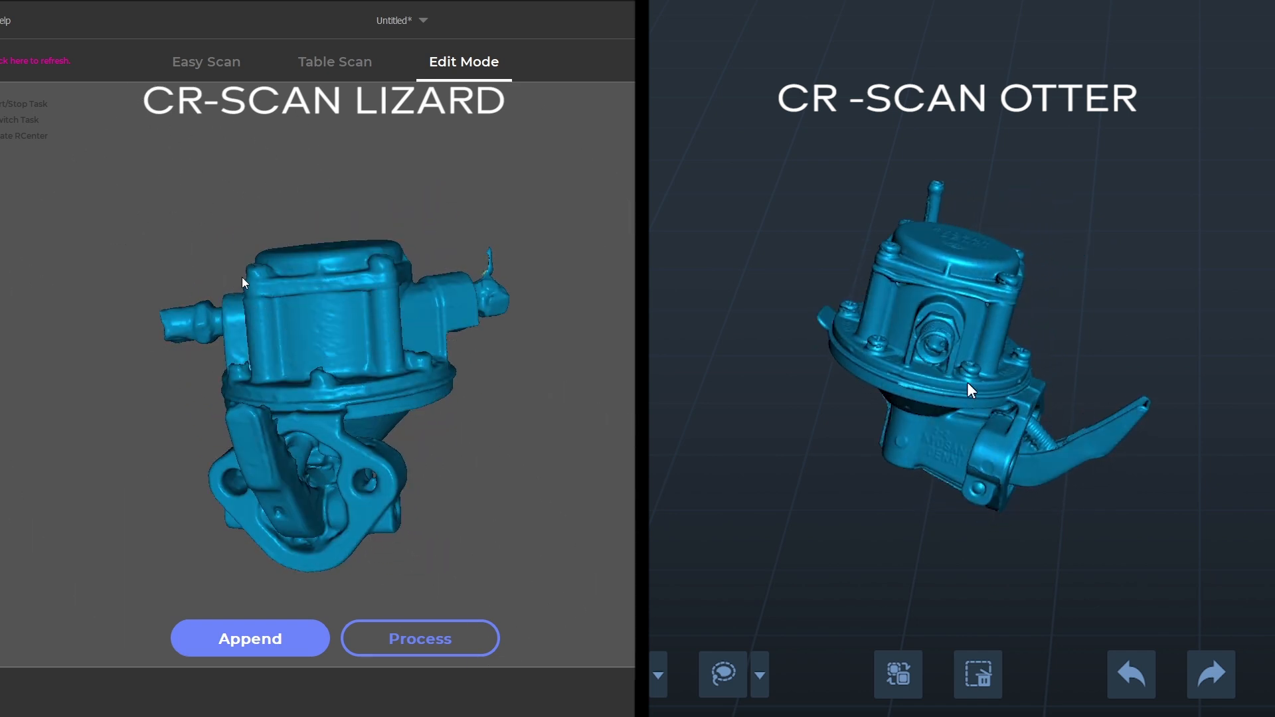
{"action": "left_click_drag", "start_coordinate": [244, 285], "coordinate": [272, 398]}
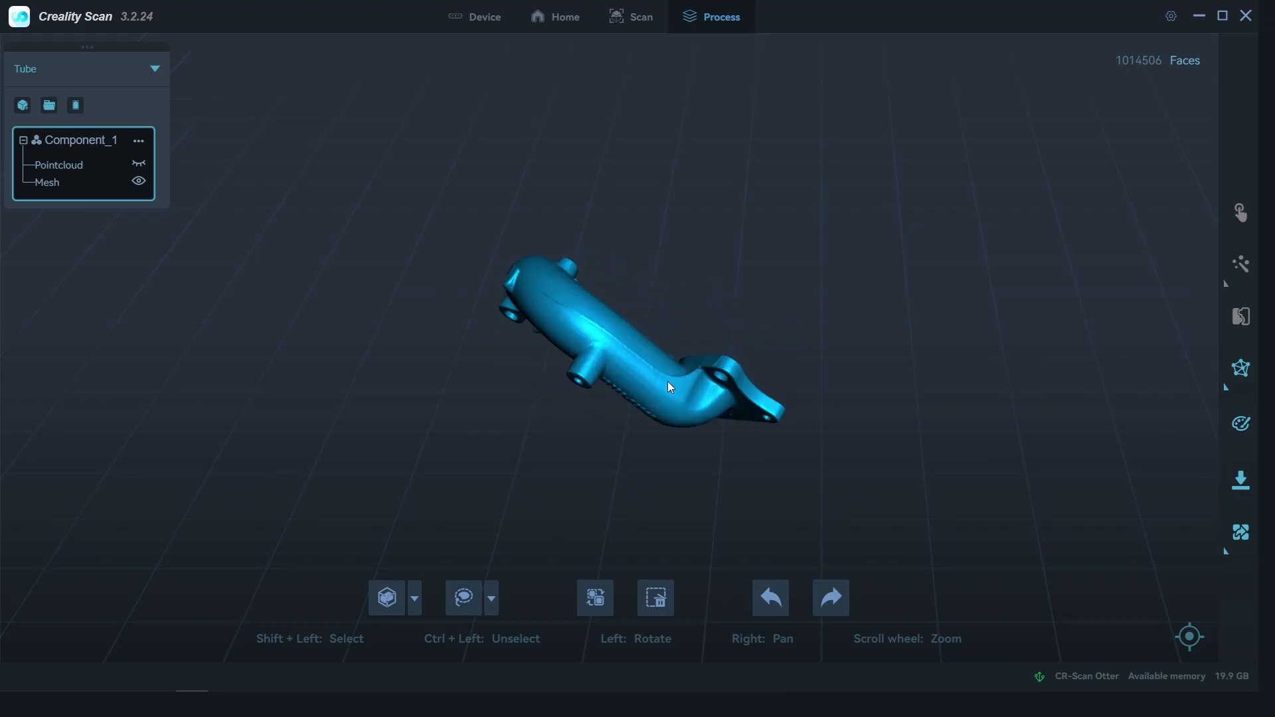
{"action": "left_click_drag", "start_coordinate": [669, 387], "coordinate": [556, 337]}
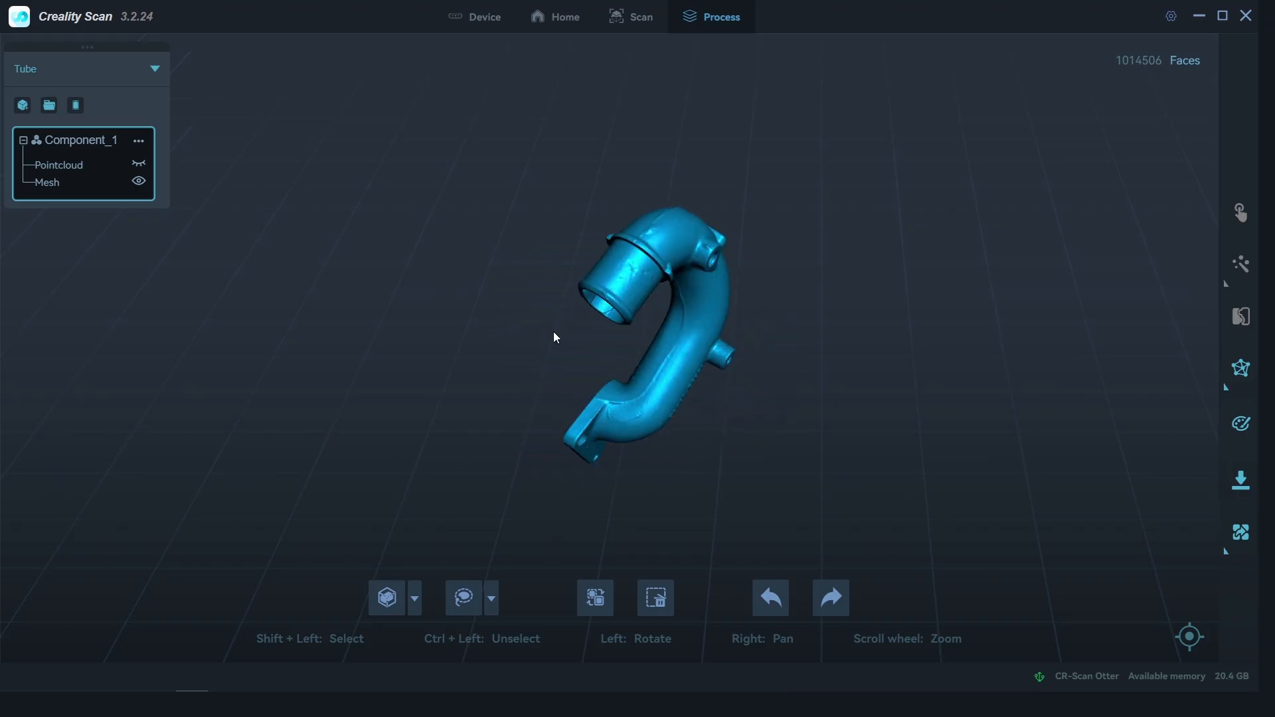
{"action": "left_click_drag", "start_coordinate": [553, 338], "coordinate": [619, 374]}
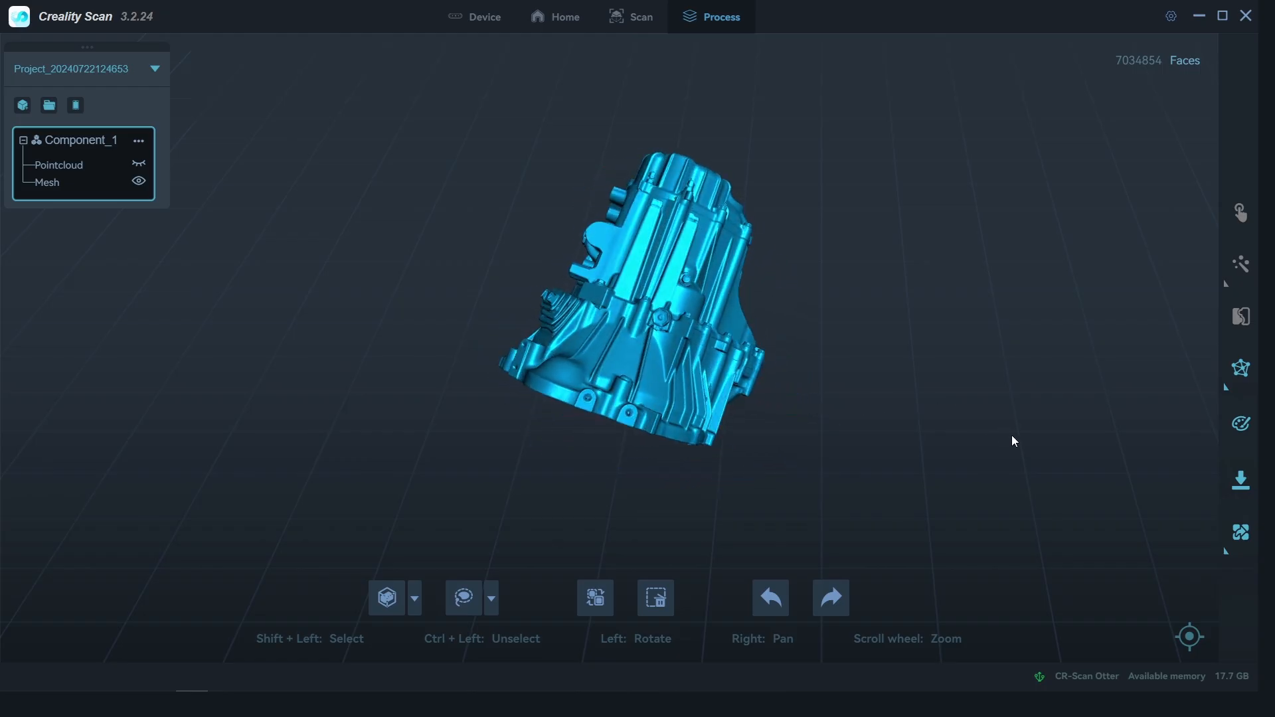
{"action": "left_click_drag", "start_coordinate": [1012, 441], "coordinate": [667, 423]}
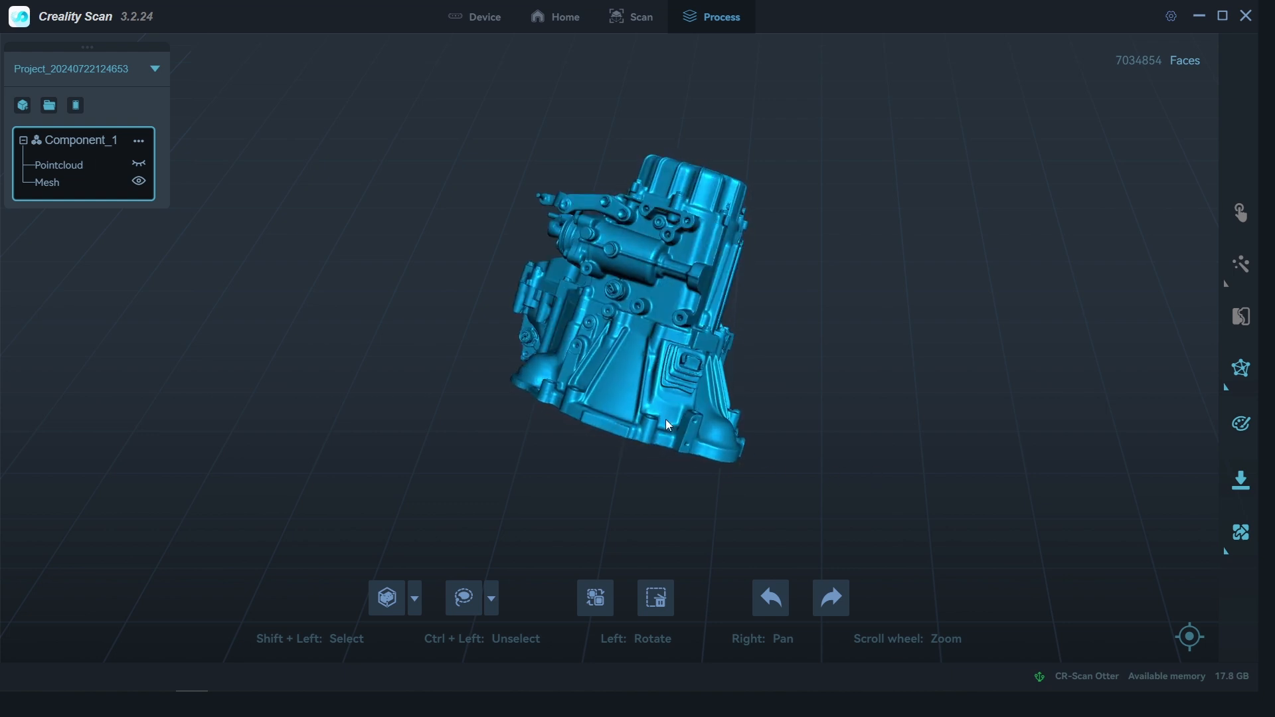
{"action": "left_click_drag", "start_coordinate": [666, 423], "coordinate": [614, 268]}
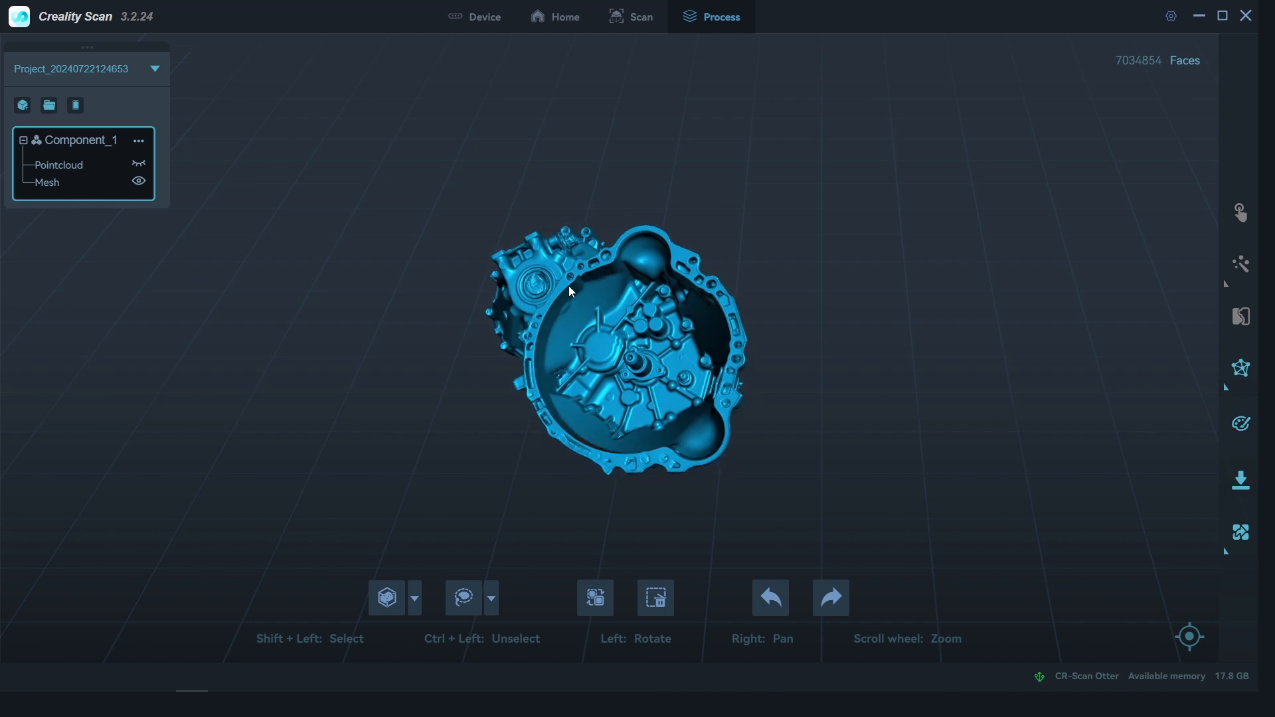
{"action": "left_click_drag", "start_coordinate": [569, 290], "coordinate": [588, 437]}
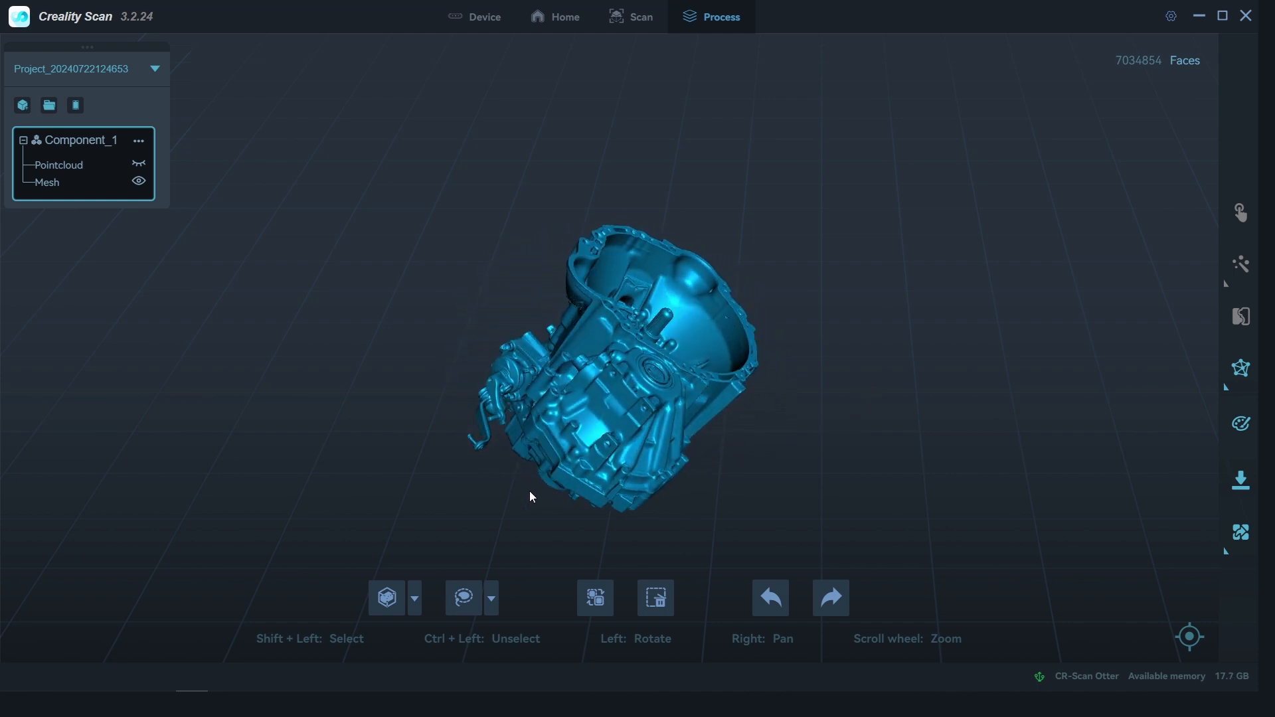
{"action": "left_click", "coordinate": [642, 16]}
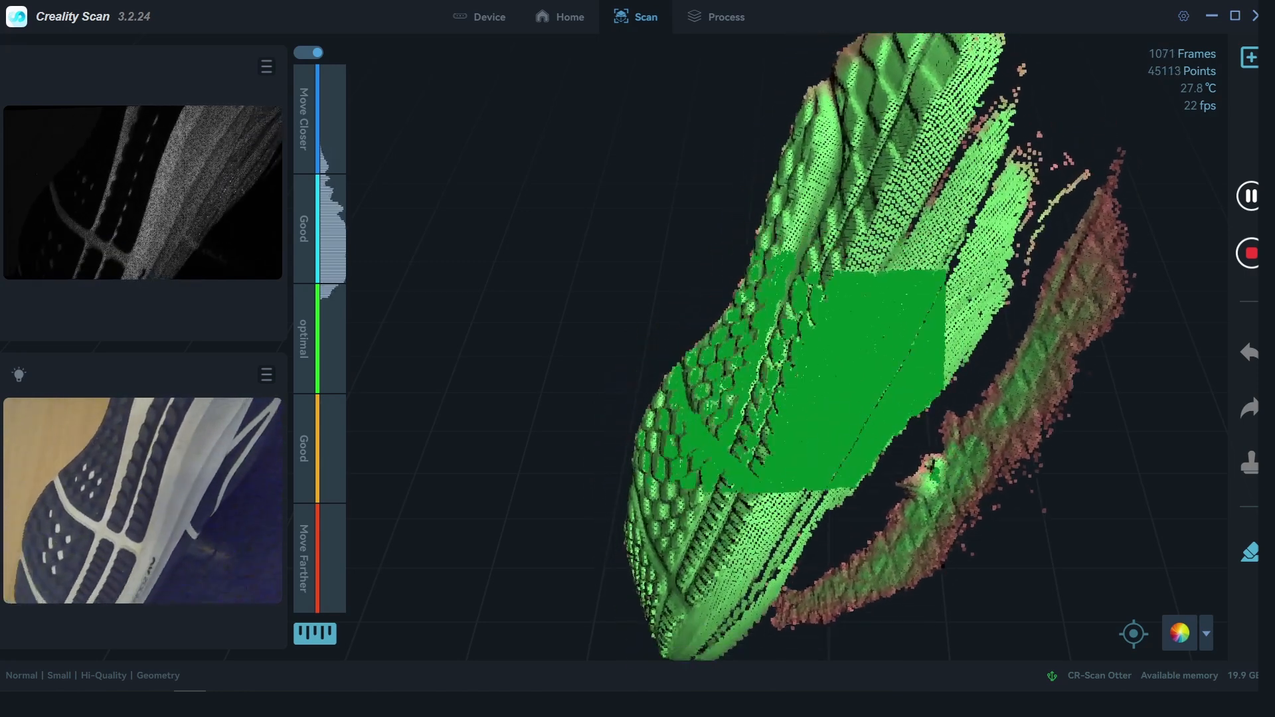
- Finish the sneaker scan and orbit its mesh to inspect toe, laces, sides and sole tread
{"action": "left_click", "coordinate": [725, 16]}
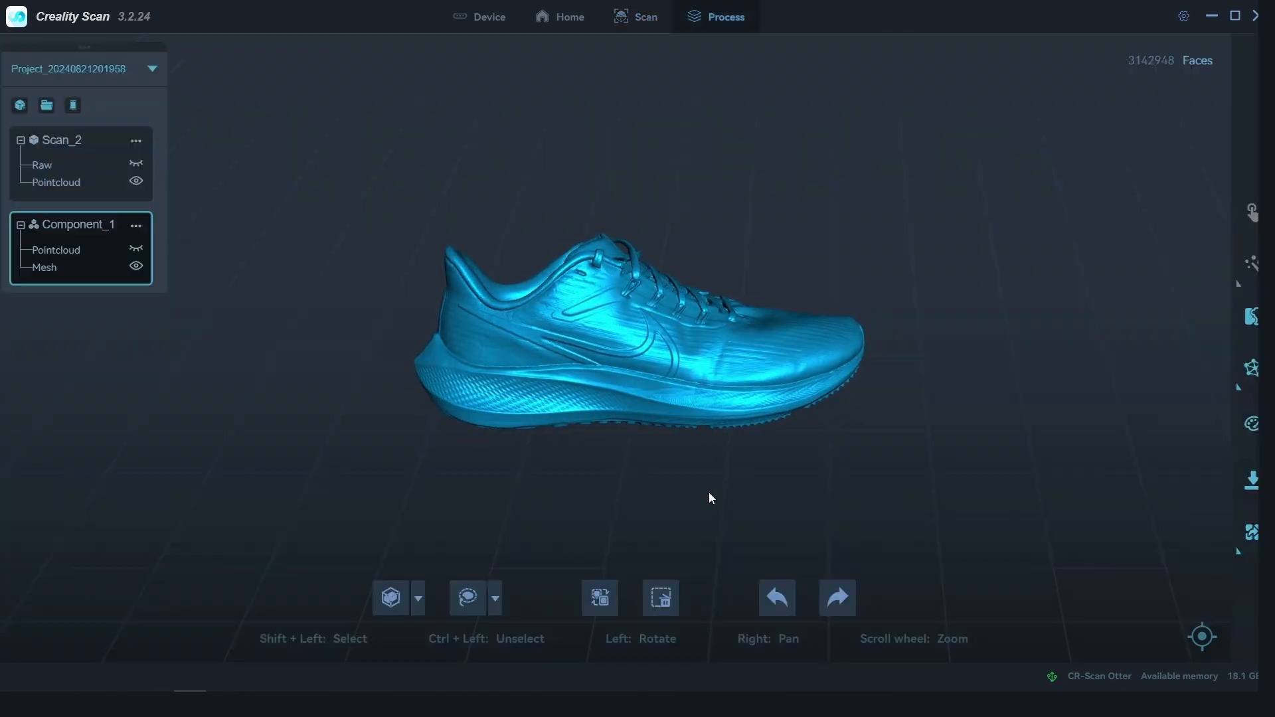
{"action": "left_click_drag", "start_coordinate": [709, 498], "coordinate": [738, 465]}
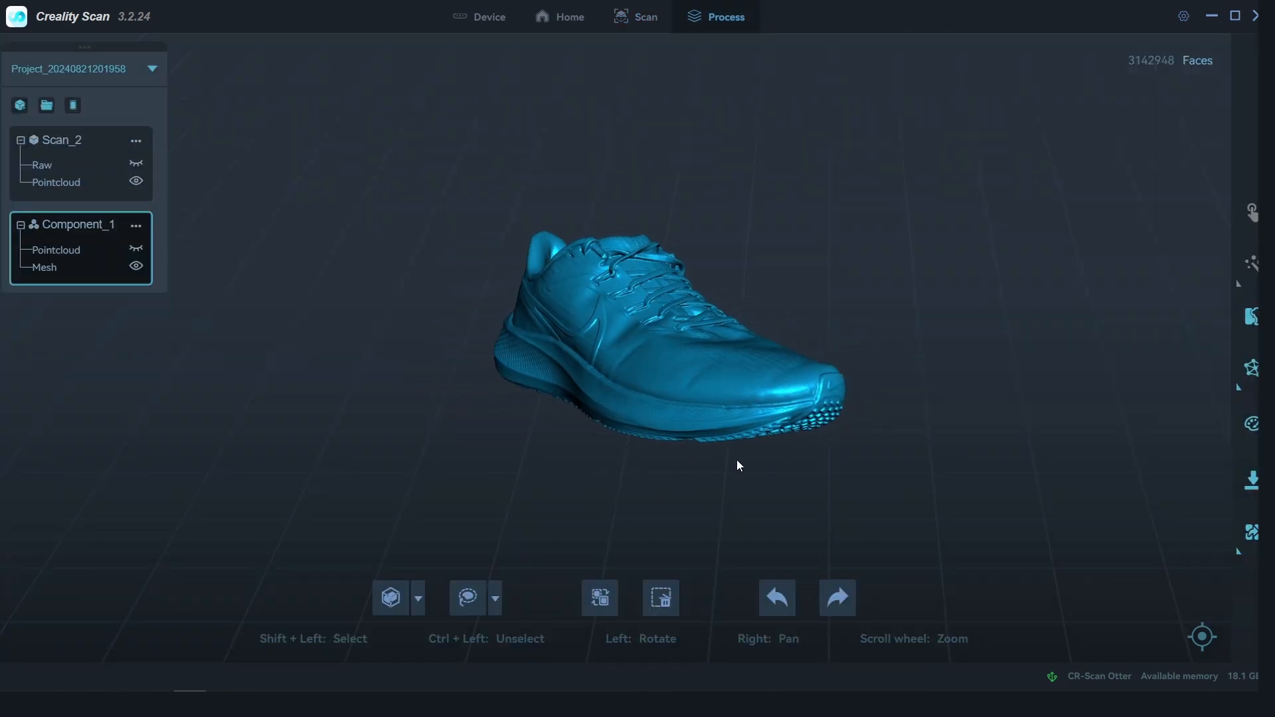
{"action": "left_click_drag", "start_coordinate": [738, 467], "coordinate": [584, 344]}
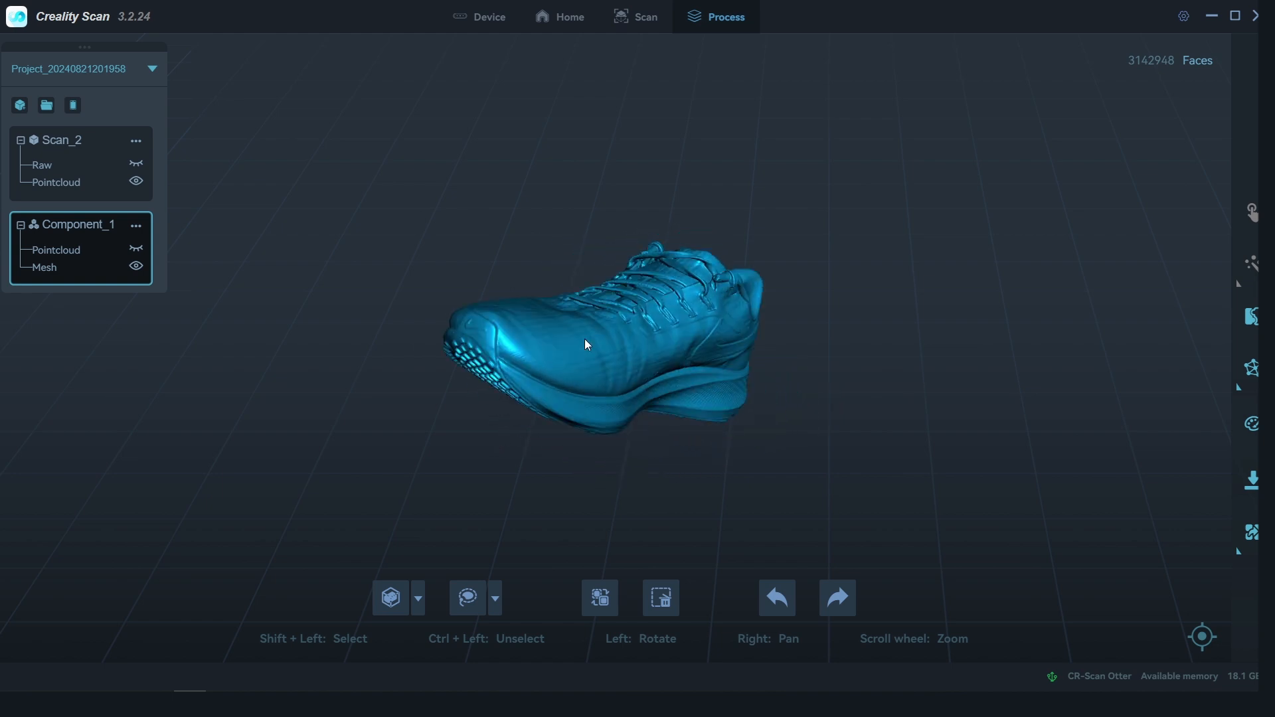
{"action": "left_click_drag", "start_coordinate": [584, 344], "coordinate": [664, 396]}
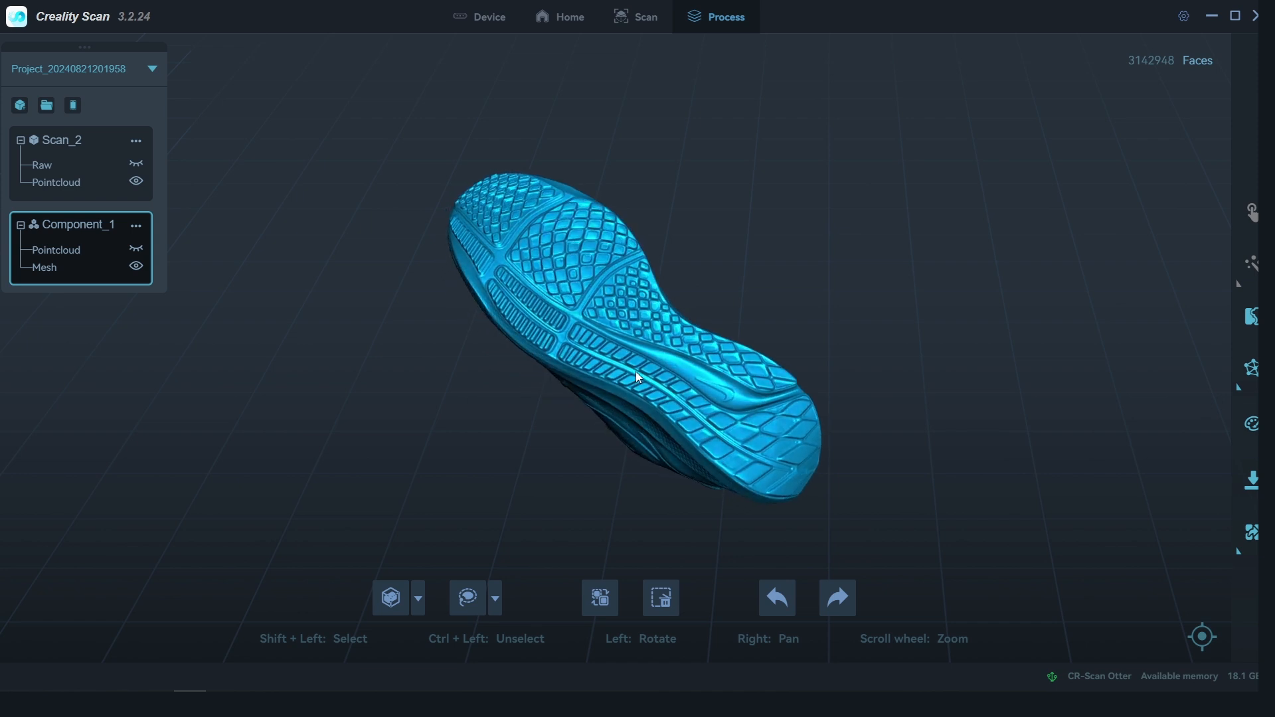
{"action": "left_click_drag", "start_coordinate": [638, 377], "coordinate": [667, 284]}
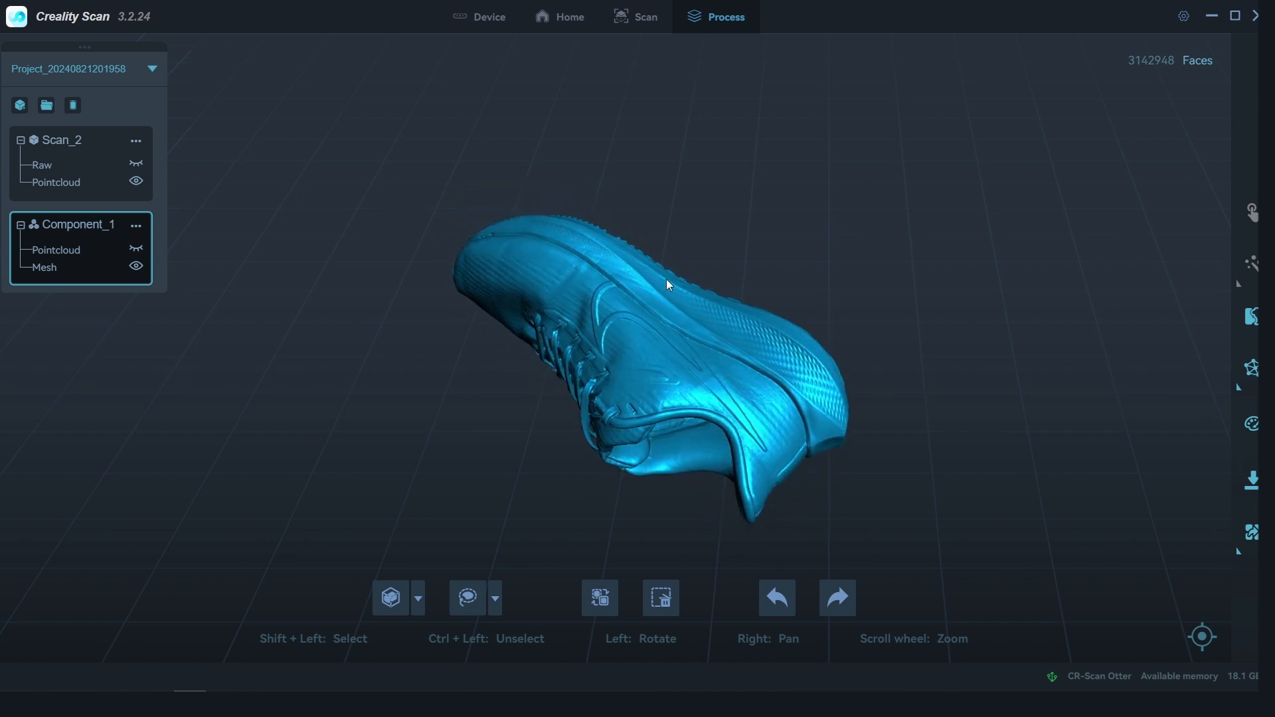
{"action": "left_click_drag", "start_coordinate": [667, 285], "coordinate": [651, 356]}
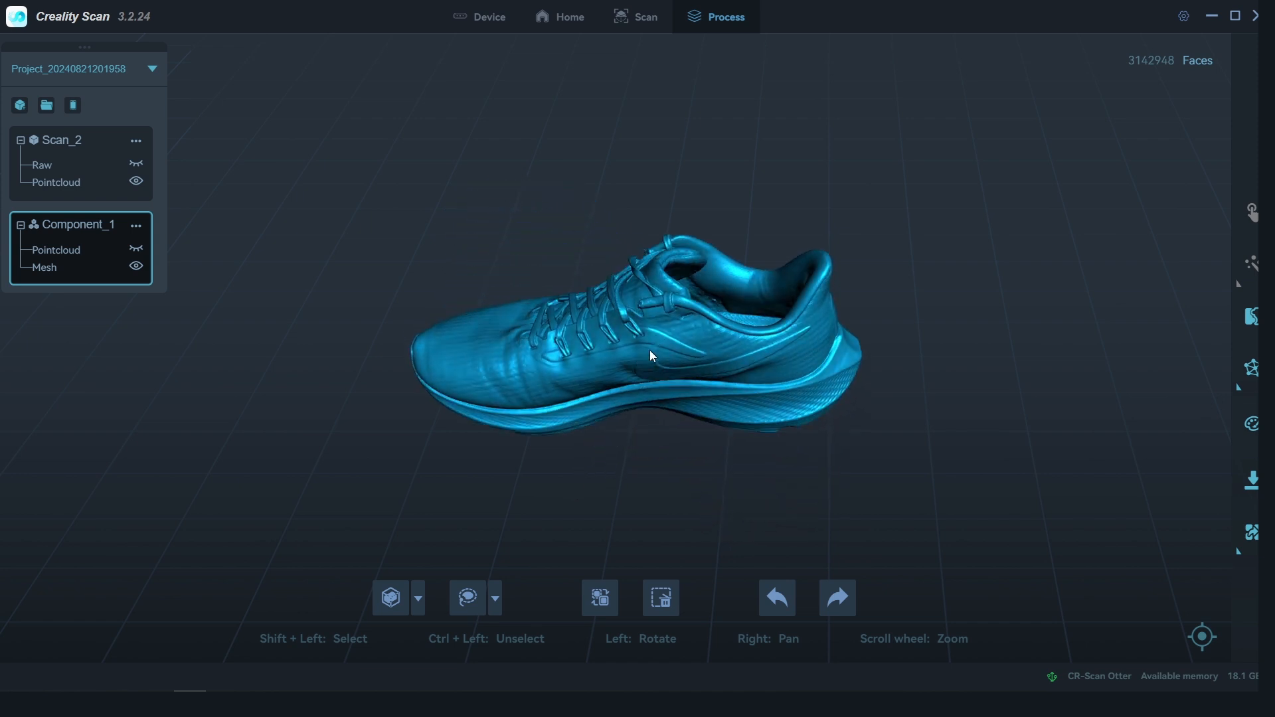
{"action": "left_click_drag", "start_coordinate": [650, 356], "coordinate": [800, 272]}
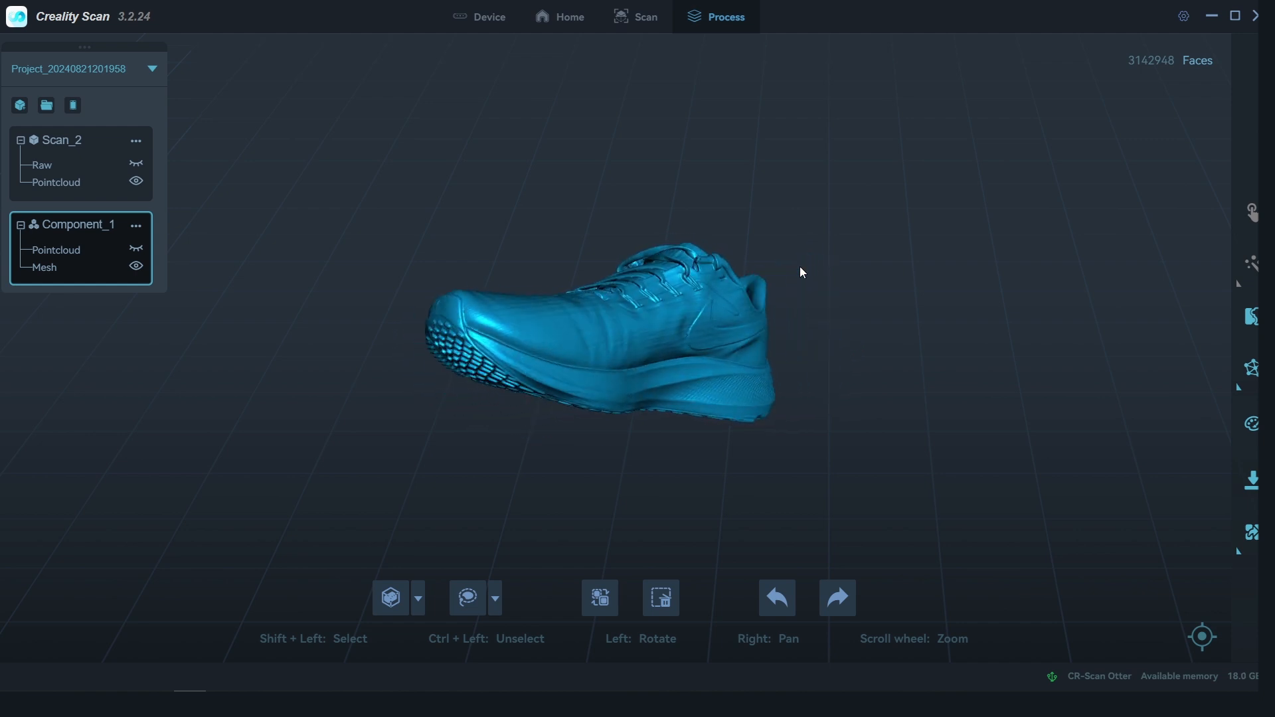
{"action": "left_click_drag", "start_coordinate": [801, 272], "coordinate": [765, 391]}
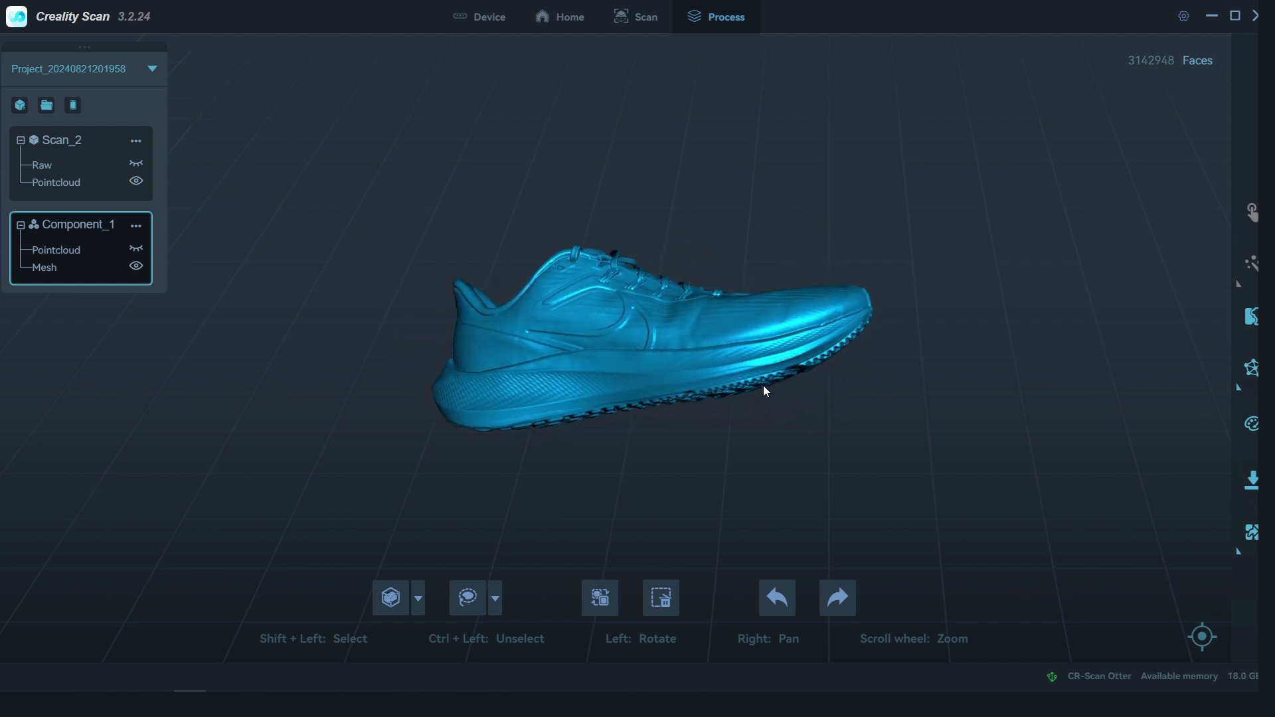
{"action": "left_click_drag", "start_coordinate": [763, 391], "coordinate": [740, 457]}
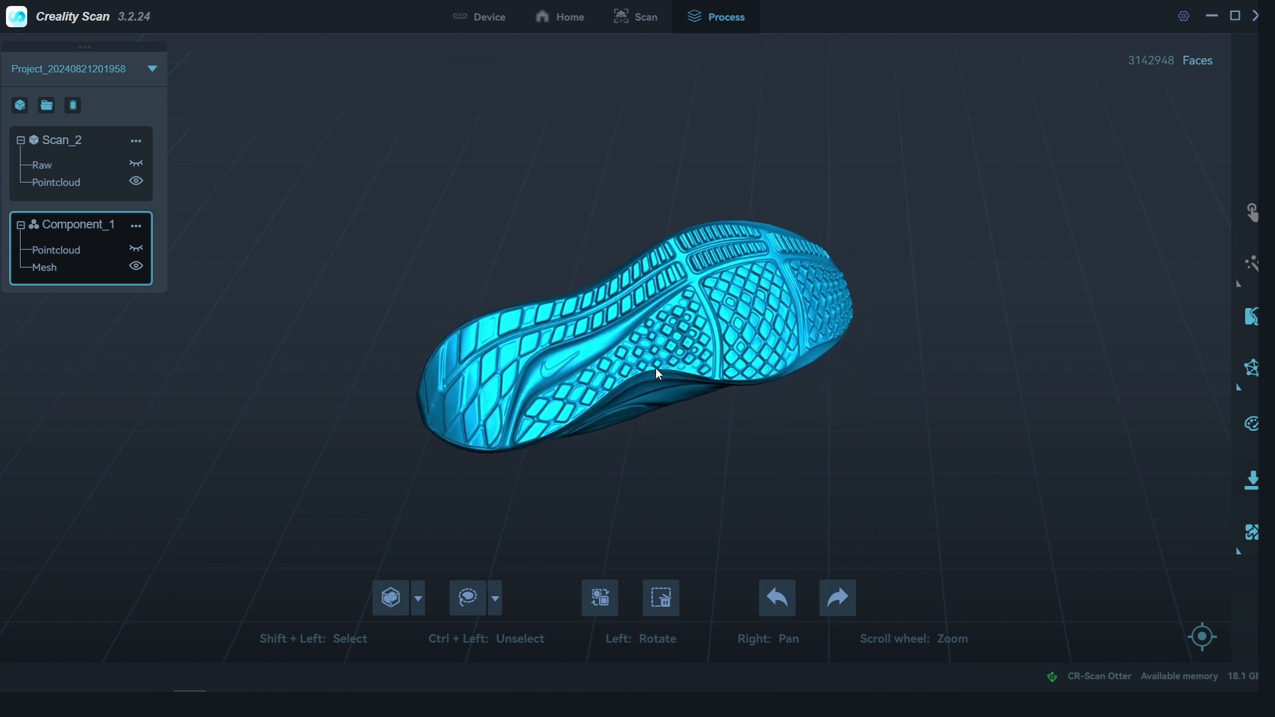
{"action": "left_click_drag", "start_coordinate": [657, 374], "coordinate": [498, 399]}
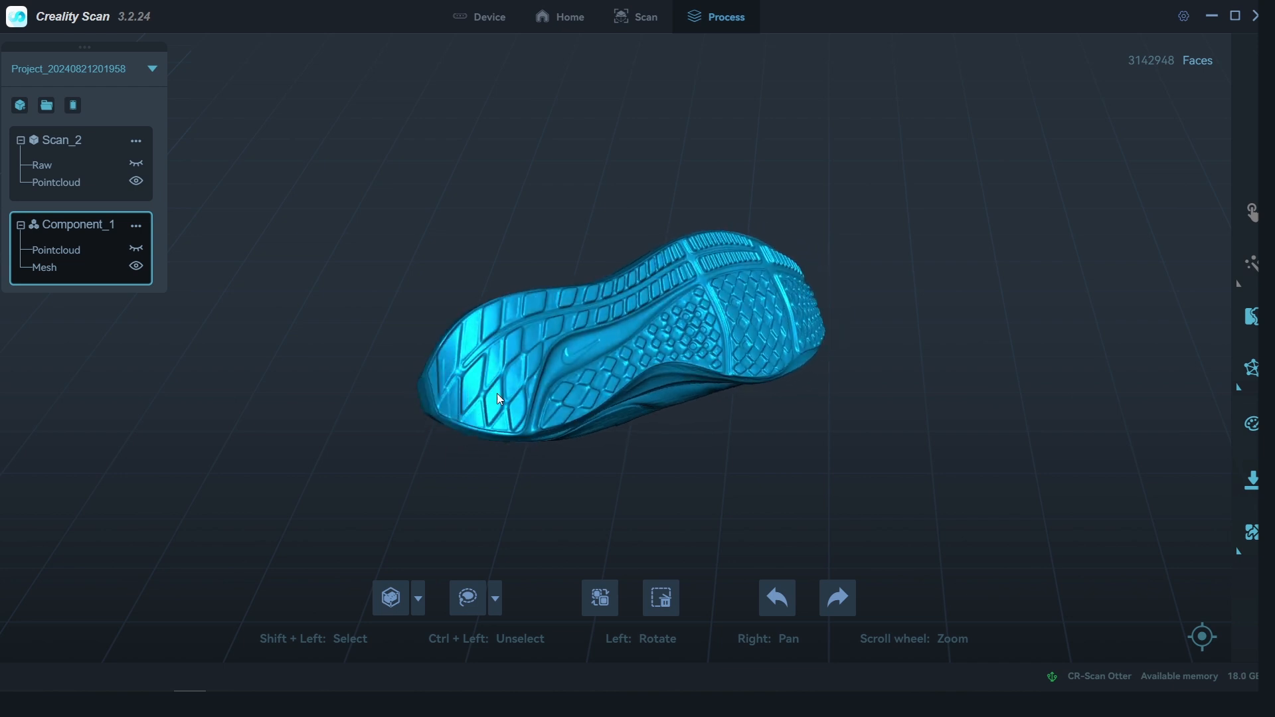
{"action": "left_click_drag", "start_coordinate": [498, 398], "coordinate": [671, 367]}
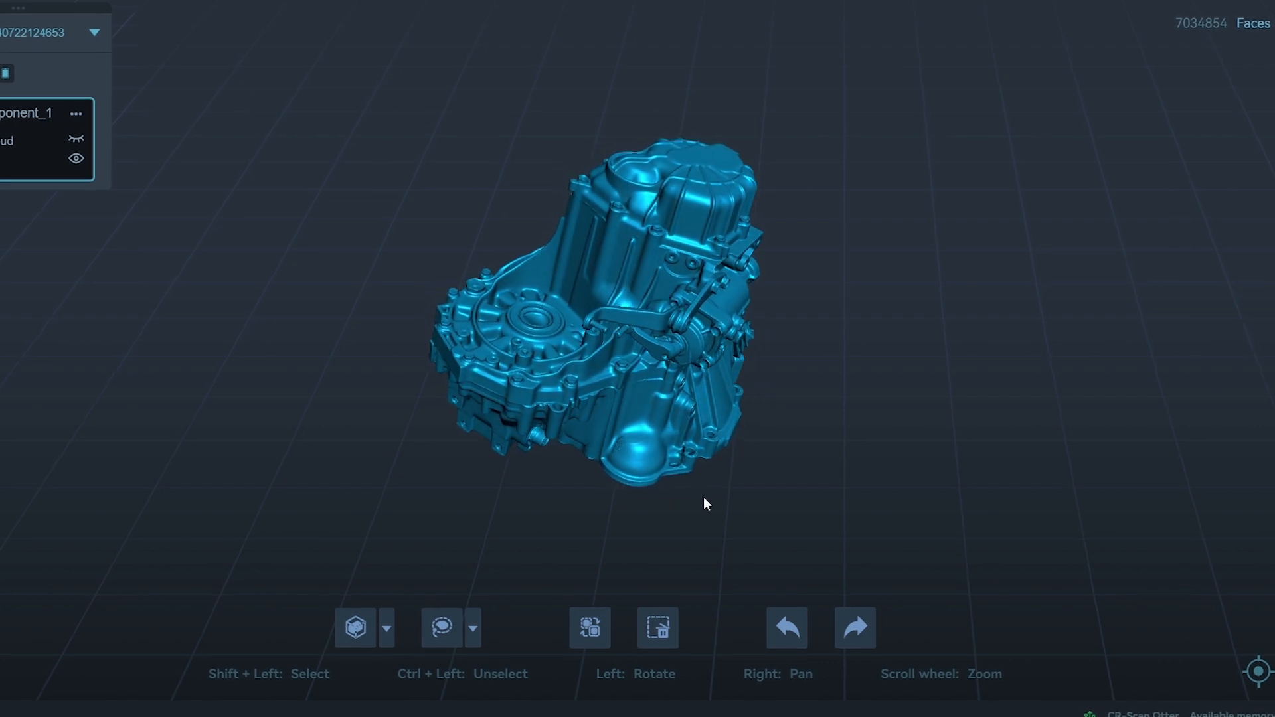
{"action": "left_click_drag", "start_coordinate": [703, 503], "coordinate": [798, 488]}
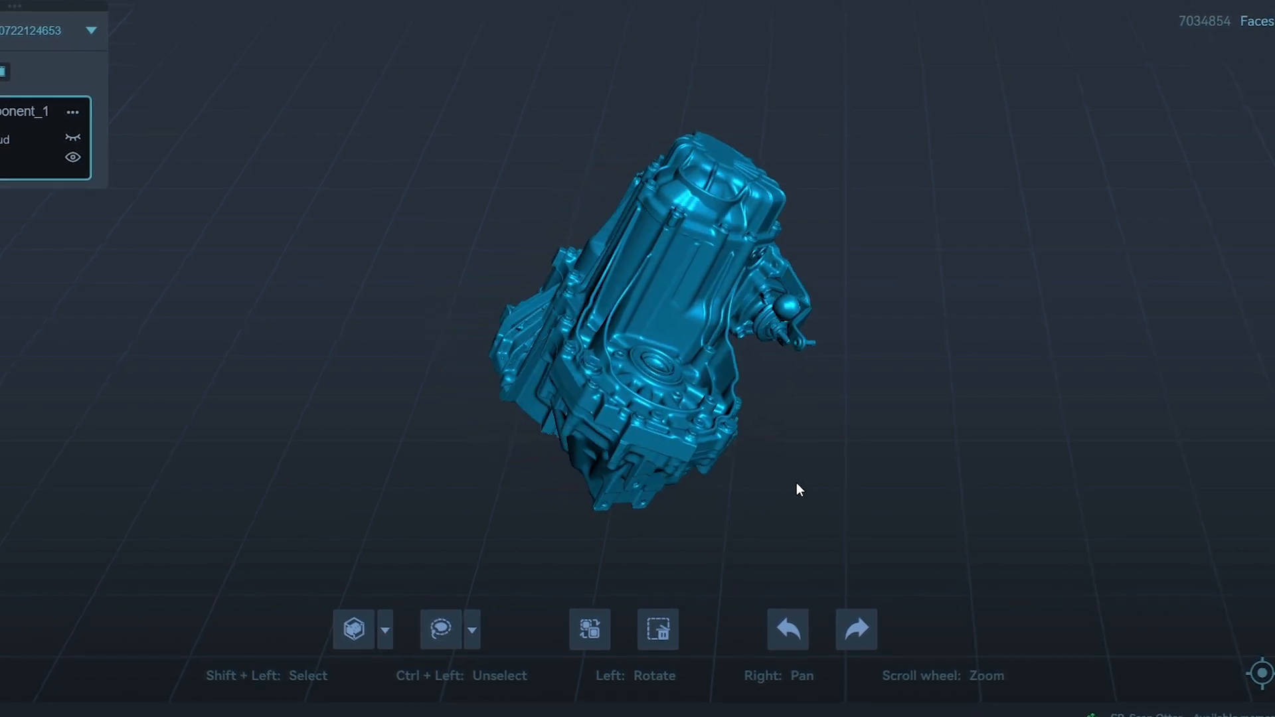